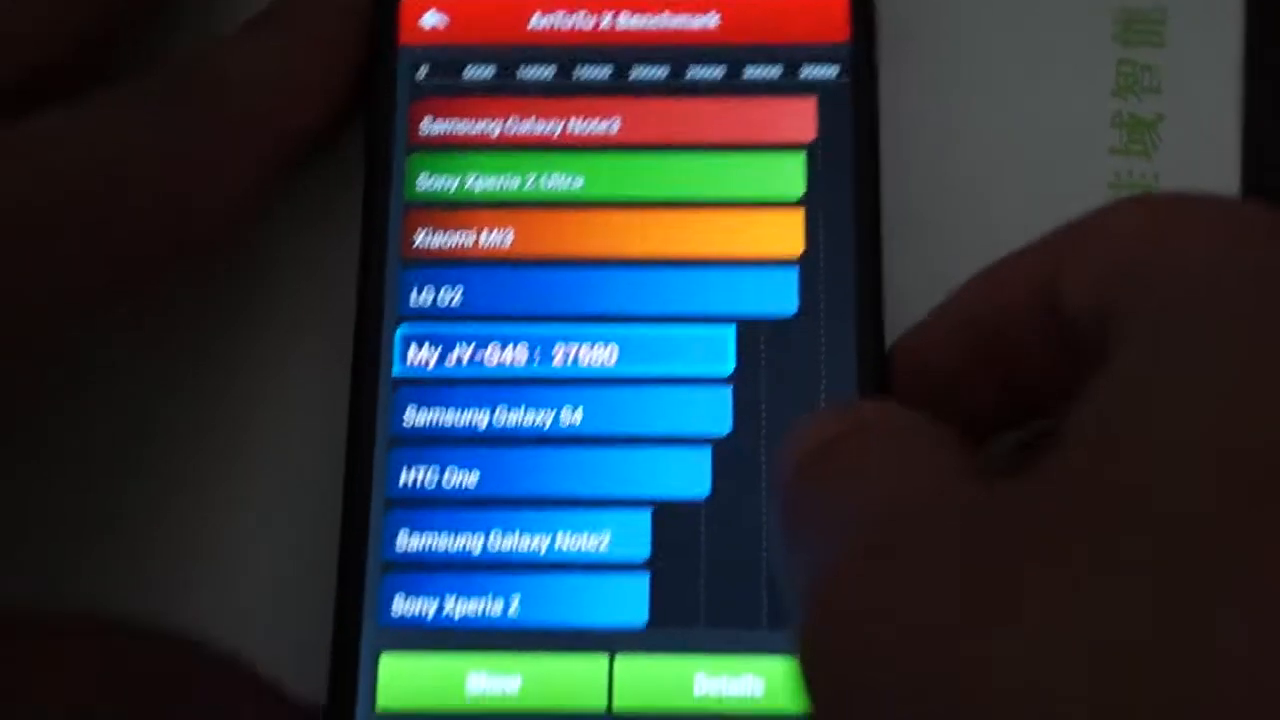
- Show the JY-G4S result's 27,680 score split into UX, CPU, RAM, GPU and IO sub-scores
click(724, 684)
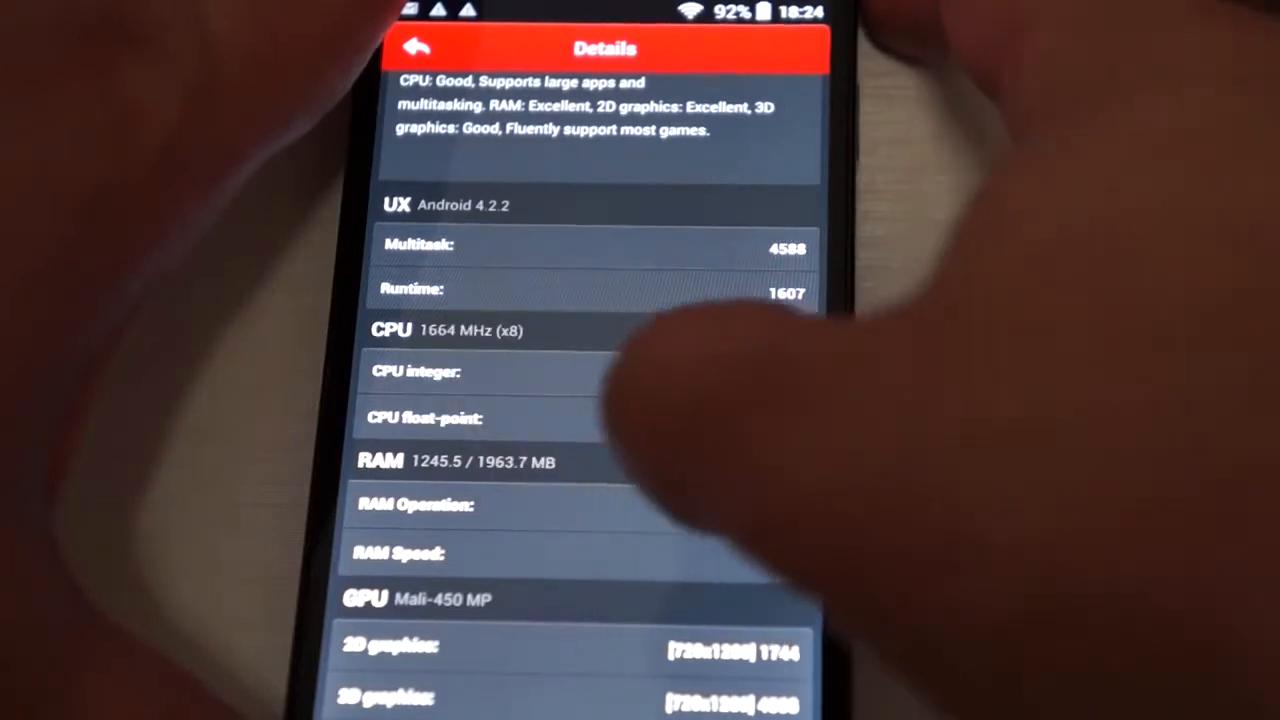
scroll(down, 3)
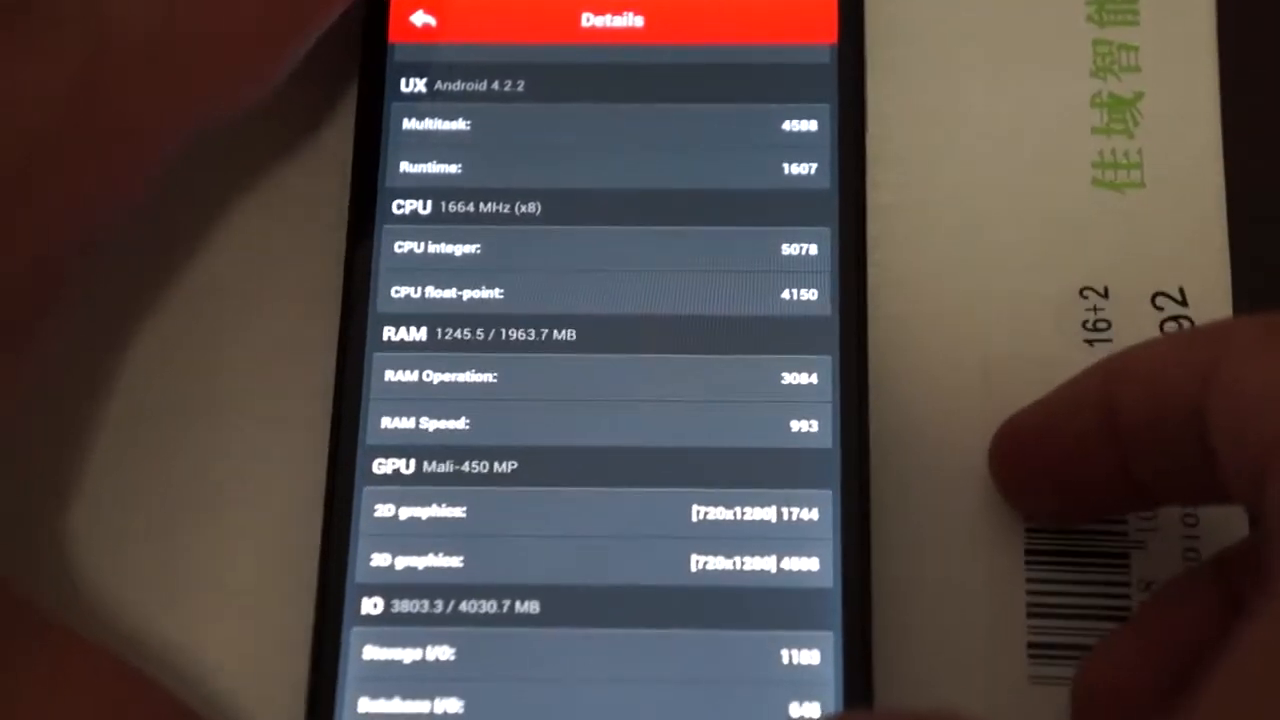
click(420, 18)
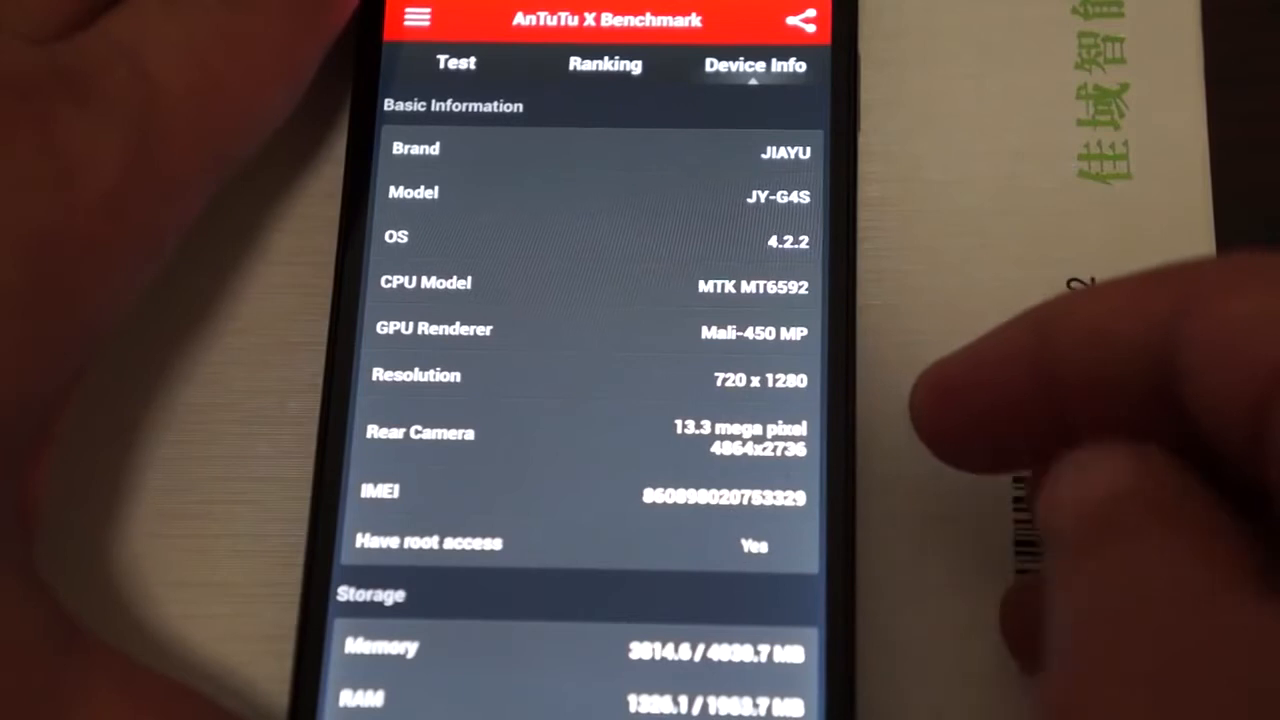
- Scroll the Device Info through storage, CPU, display, camera, battery and OS details
scroll(down, 3)
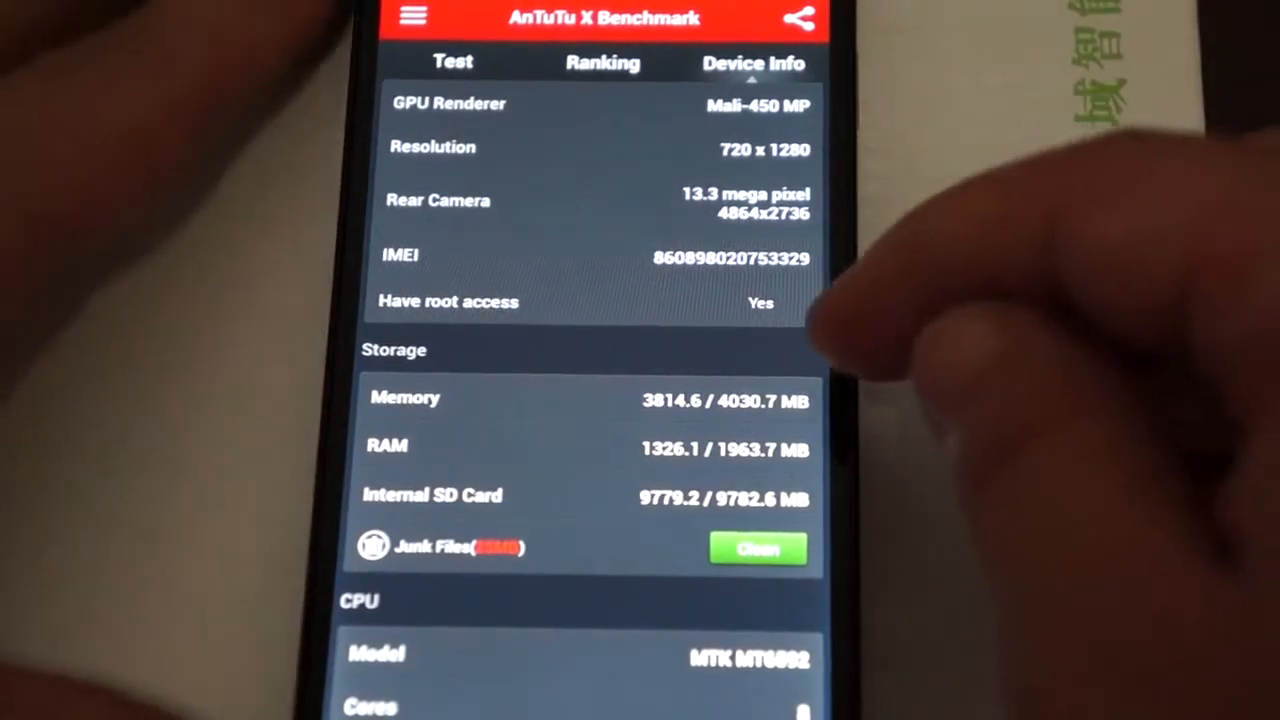
scroll(down, 3)
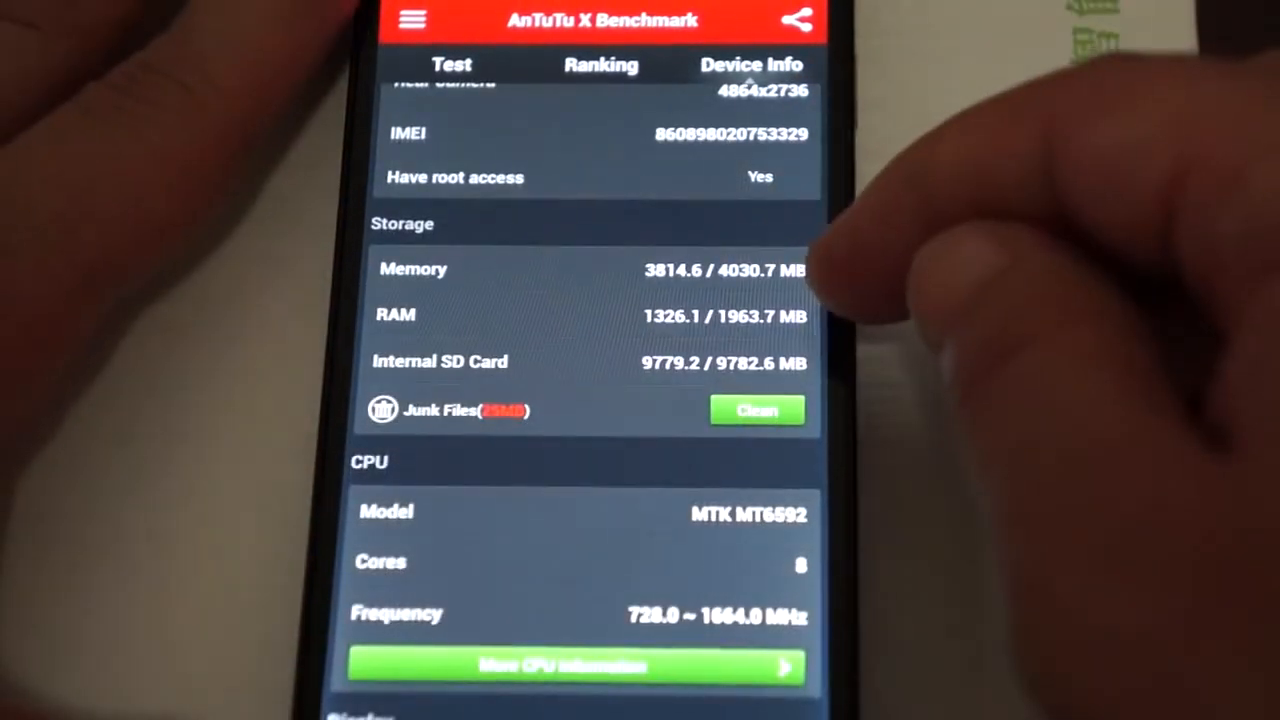
mouse_move(830, 280)
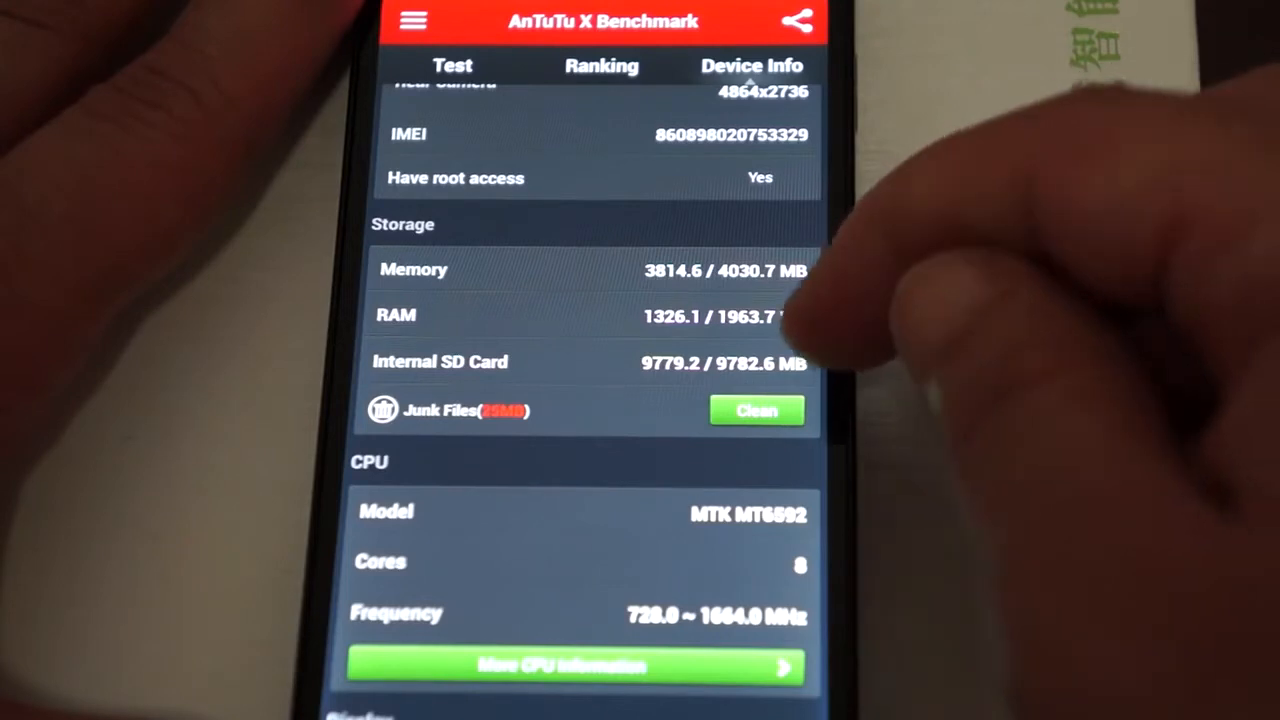
scroll(down, 3)
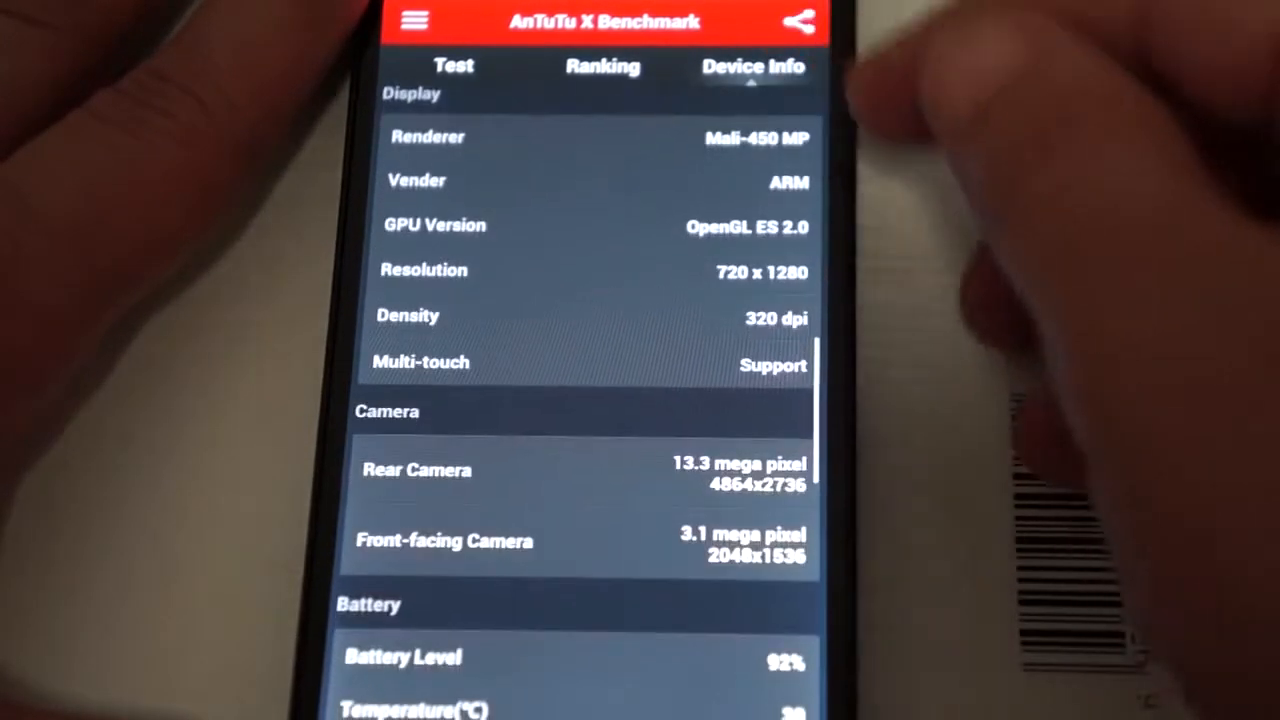
scroll(down, 3)
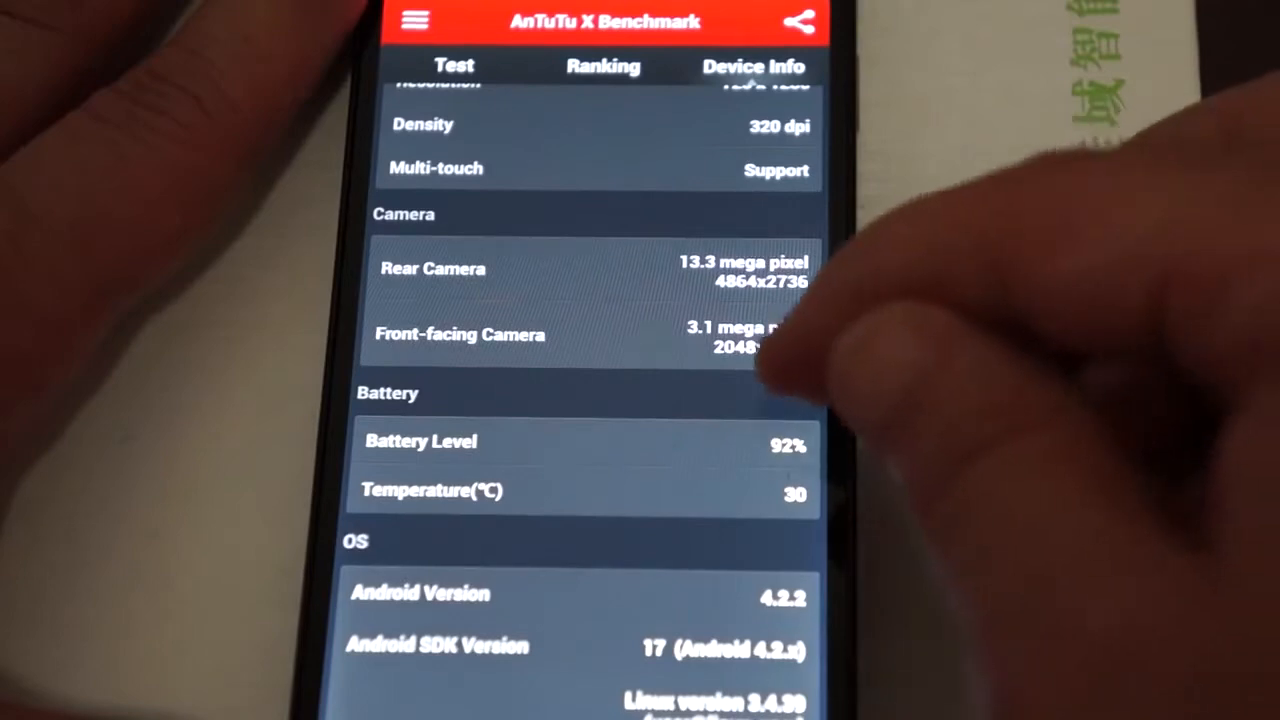
scroll(down, 3)
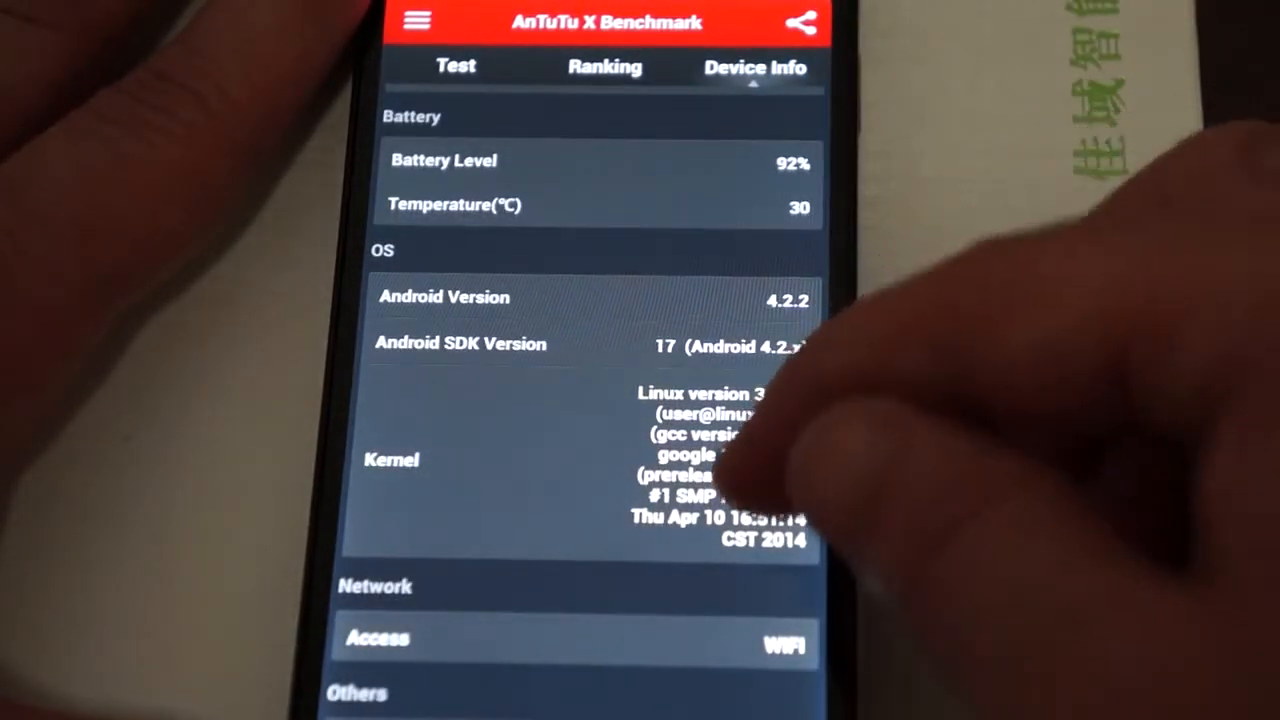
scroll(down, 3)
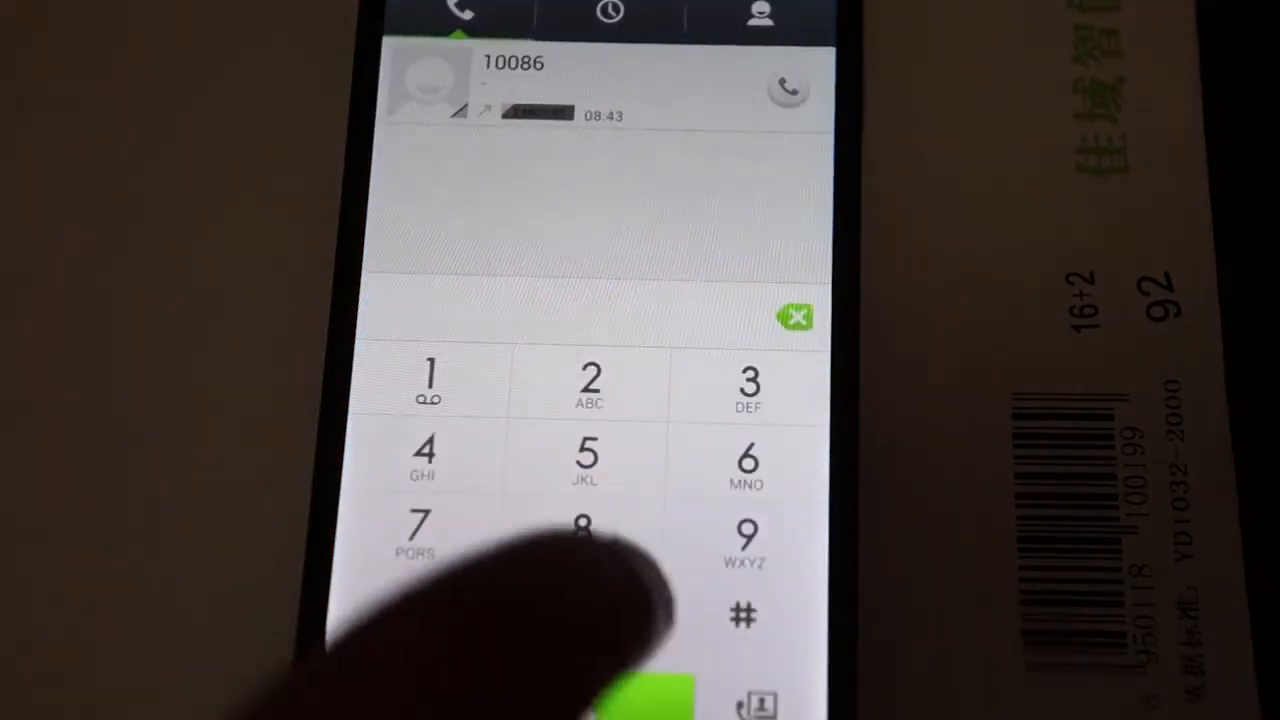
- Enter a digit on the dial pad with the recent 10086 call listed
click(584, 530)
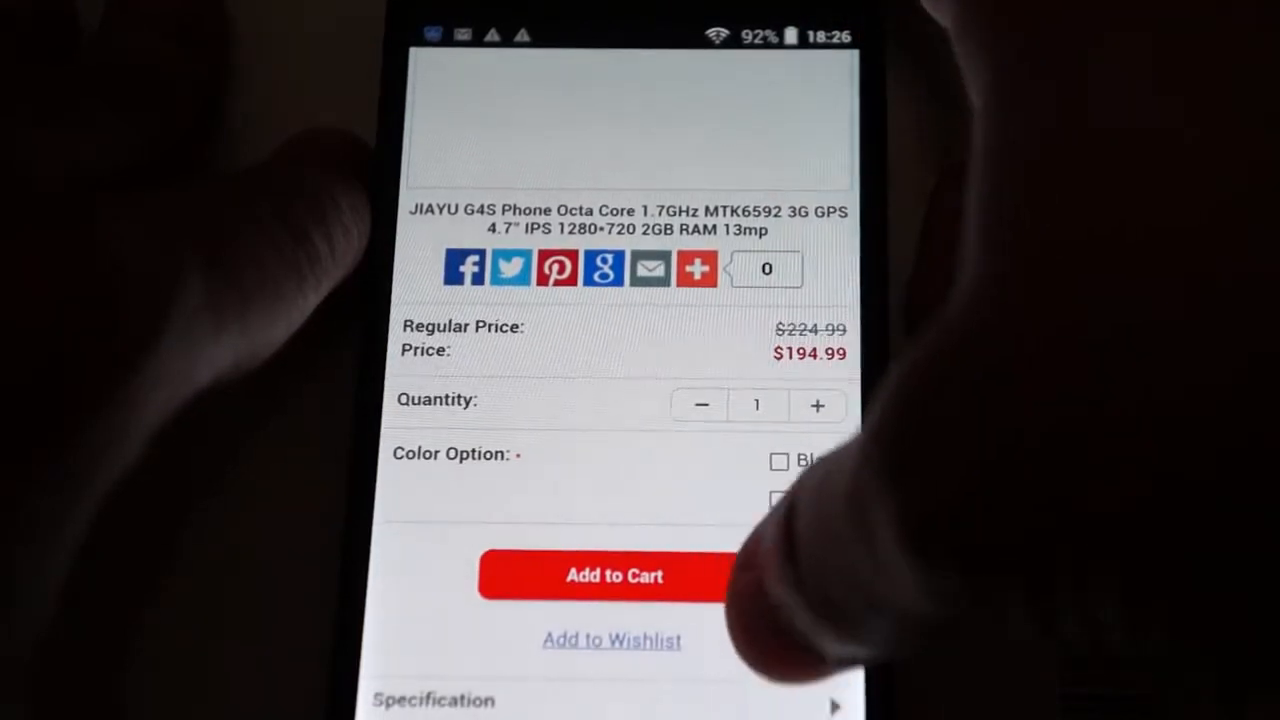
- Scroll the JIAYU G4S listing past its $194.99 price and Add to Cart to the description and reviews
scroll(down, 3)
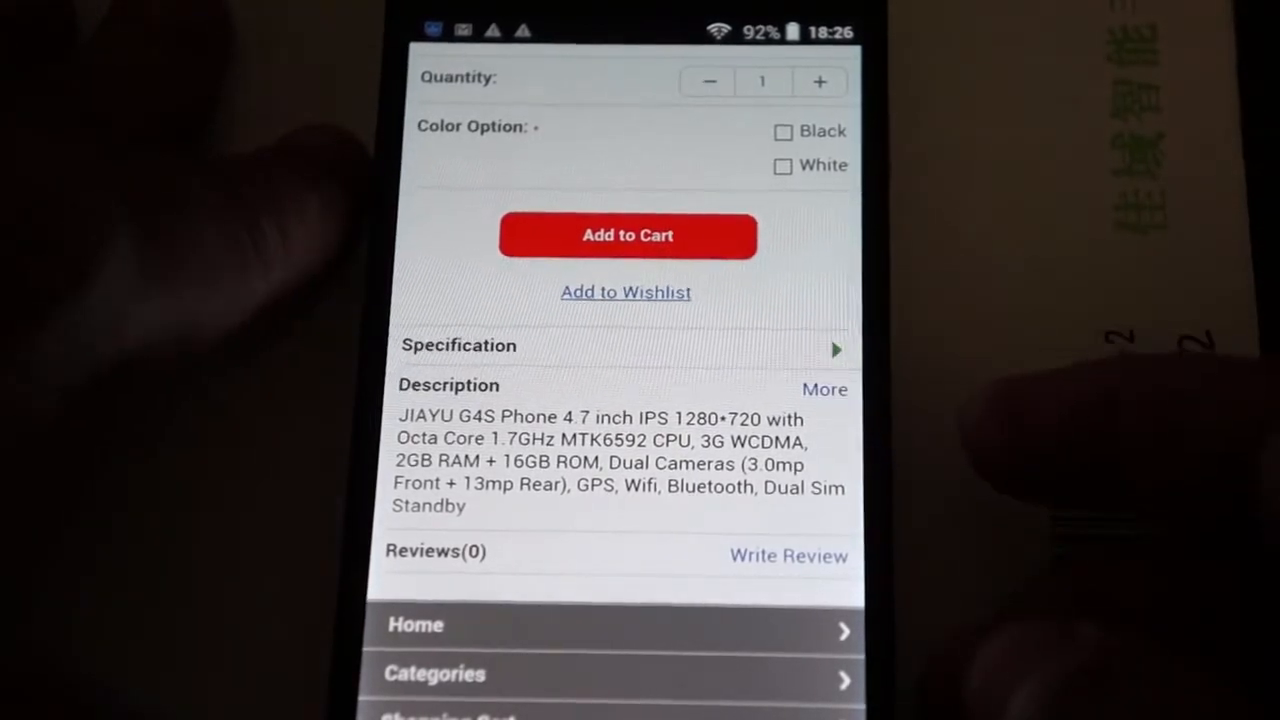
scroll(down, 3)
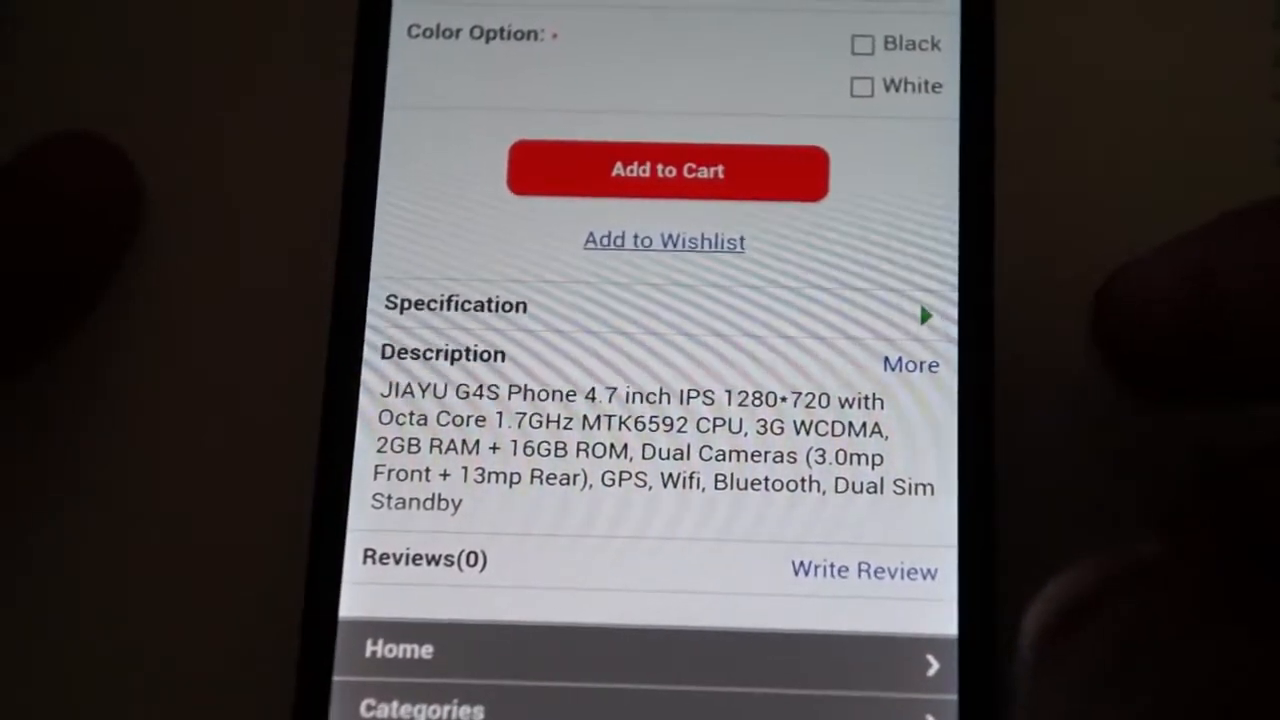
scroll(down, 3)
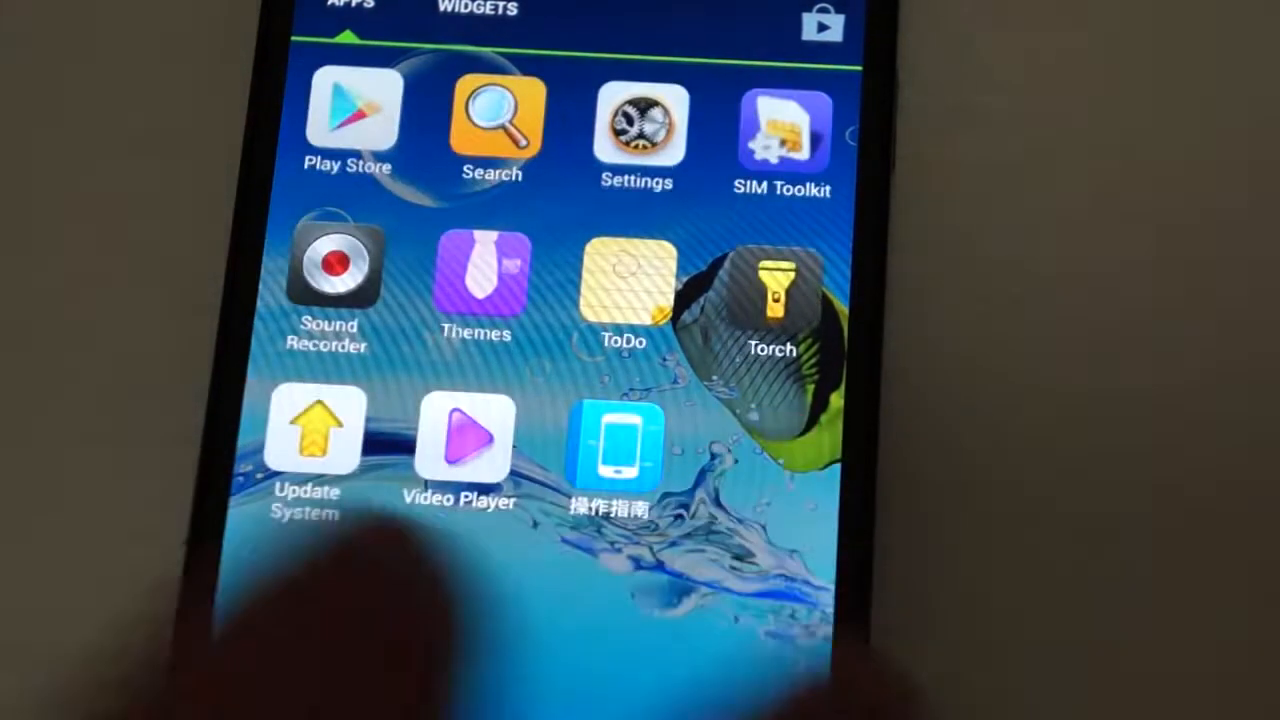
- Browse the app drawer's APPS tab and launch Settings from it
click(348, 120)
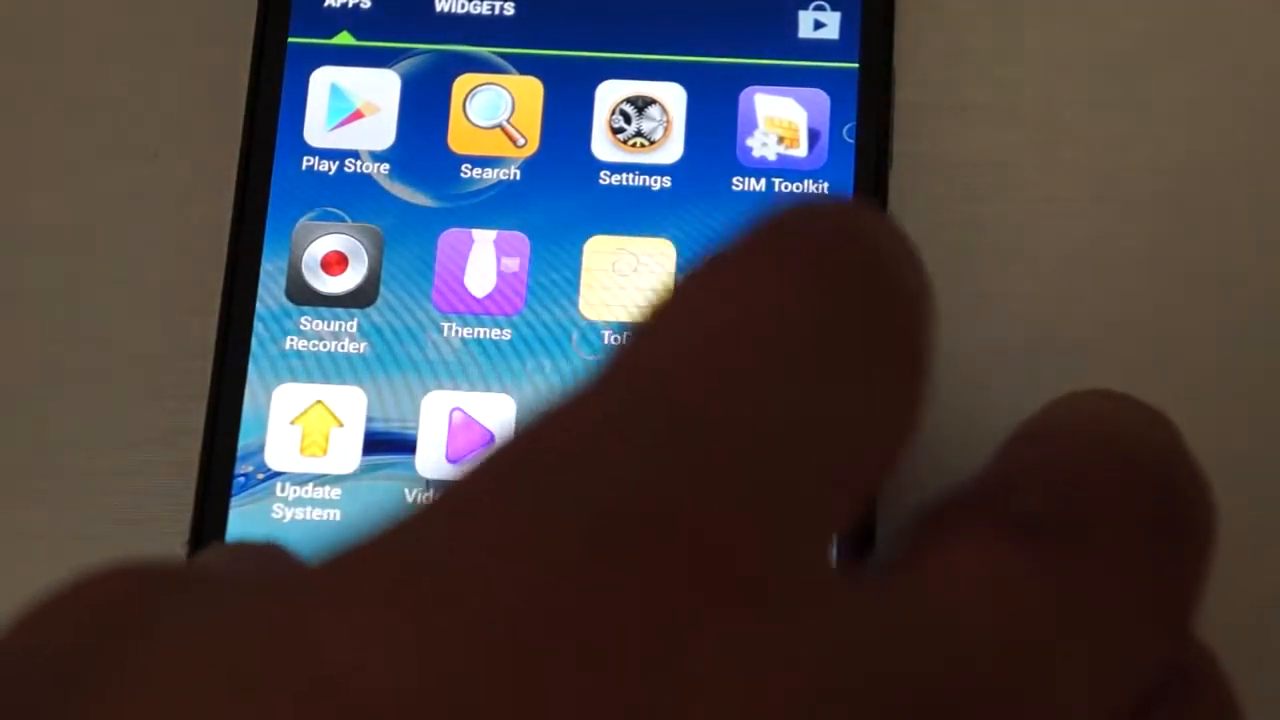
click(624, 290)
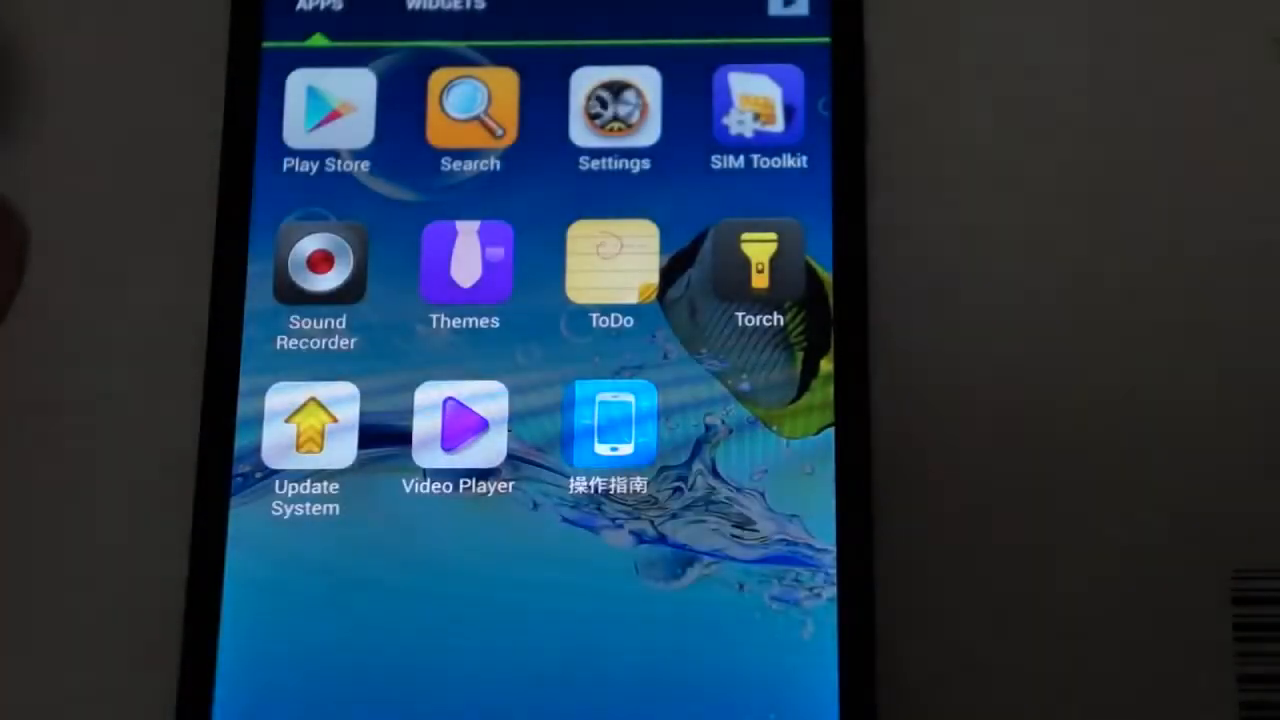
click(612, 110)
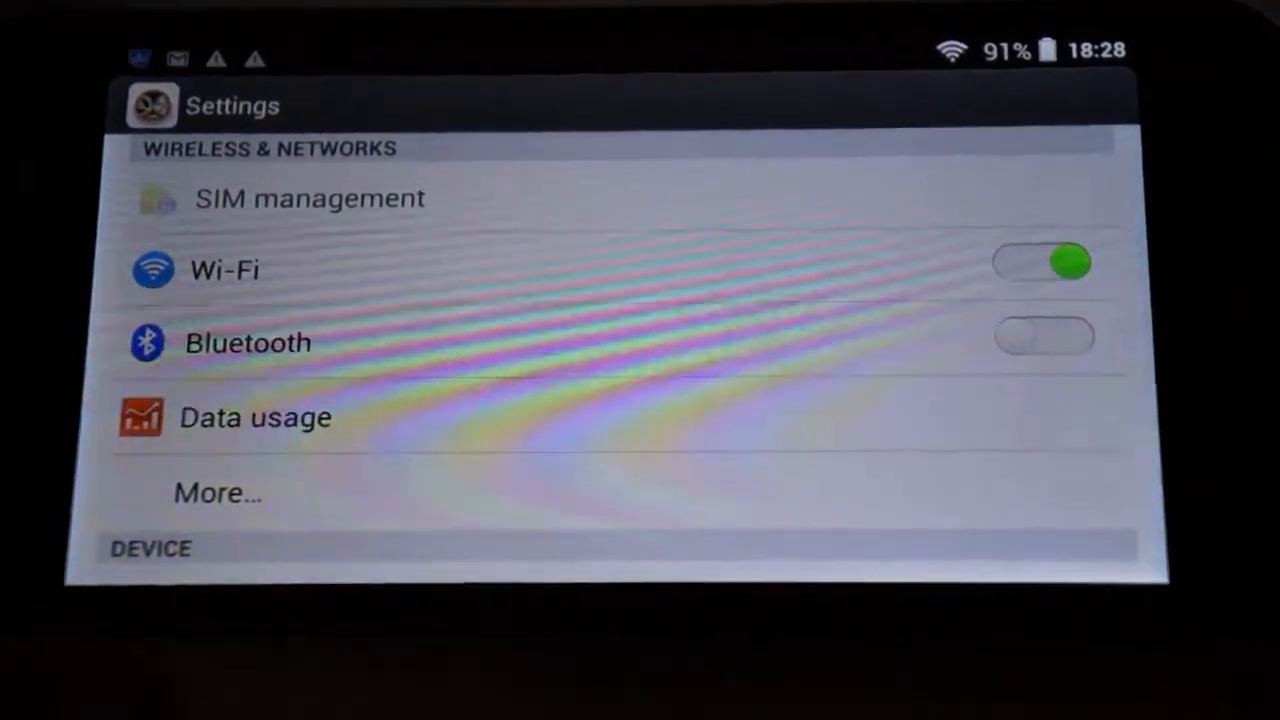
- View the Display options under Device and return to the settings list
click(1040, 262)
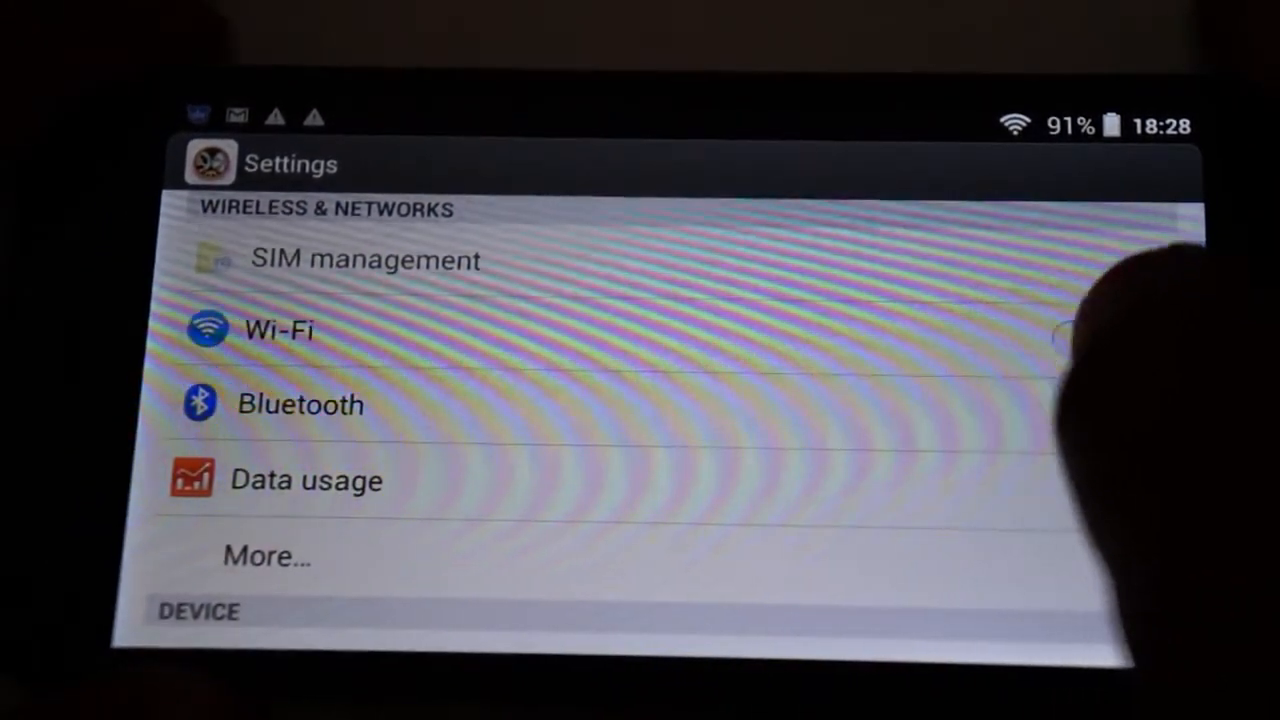
scroll(down, 3)
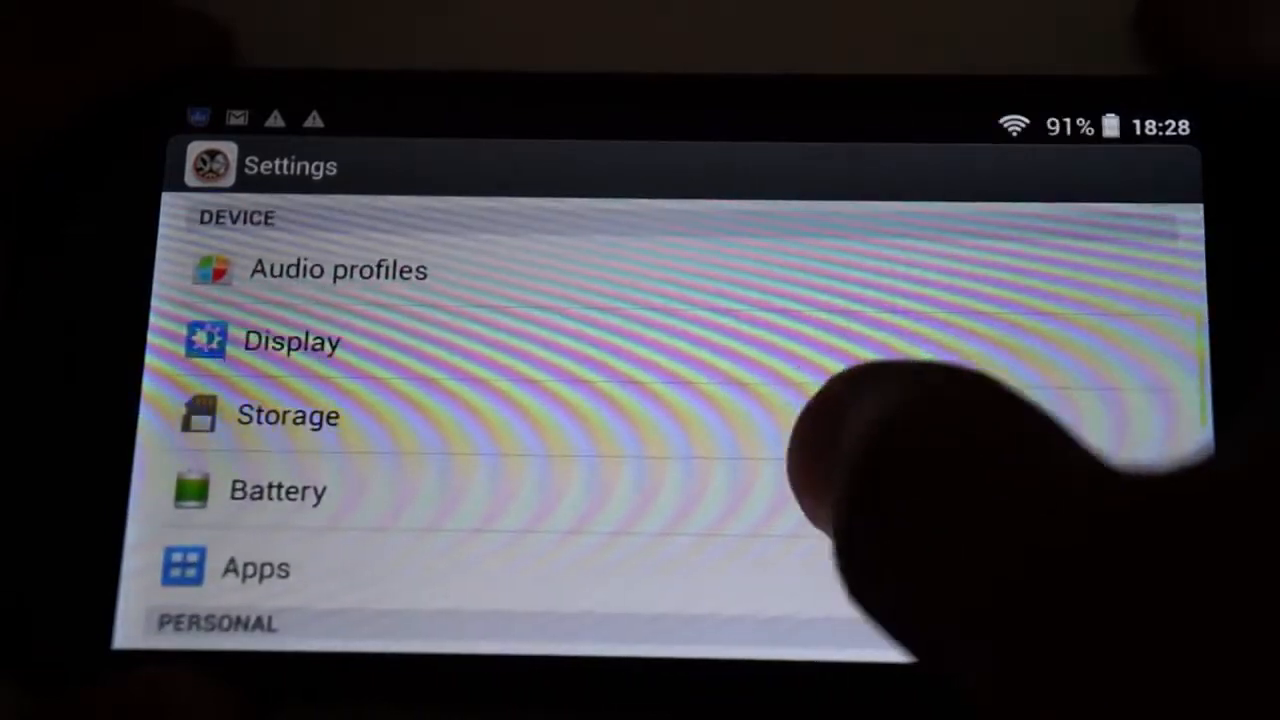
click(292, 340)
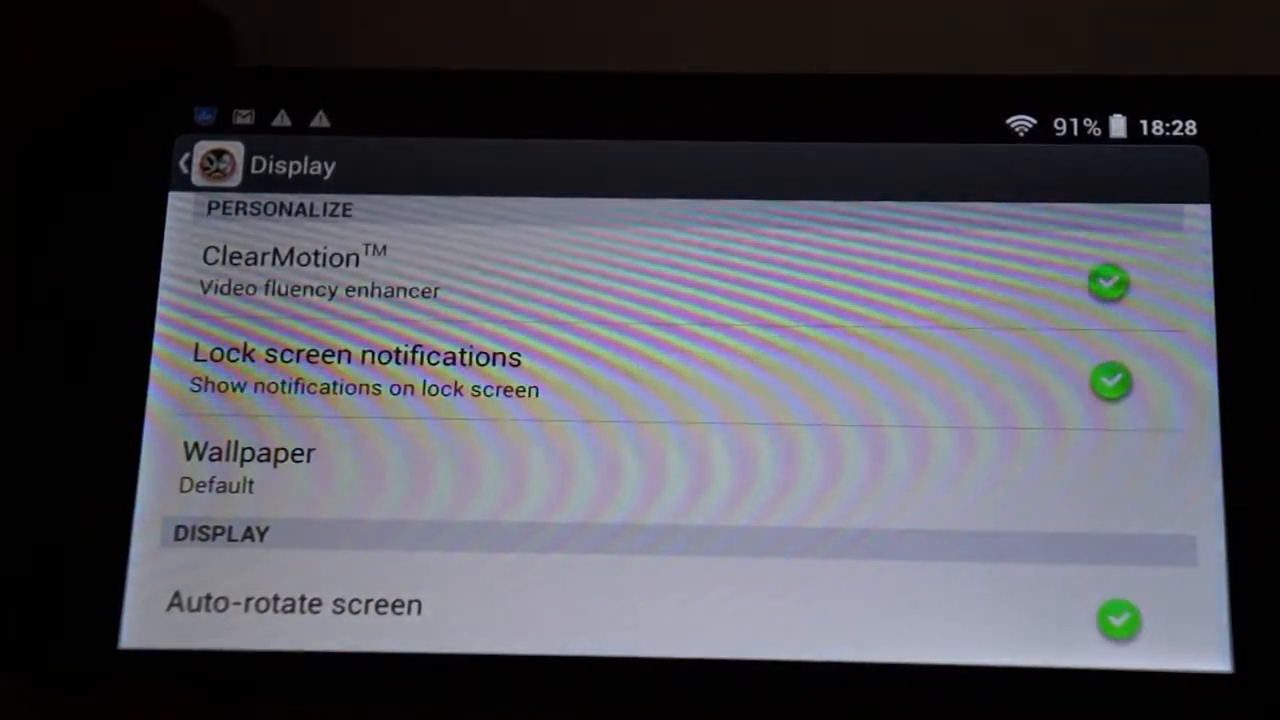
click(196, 164)
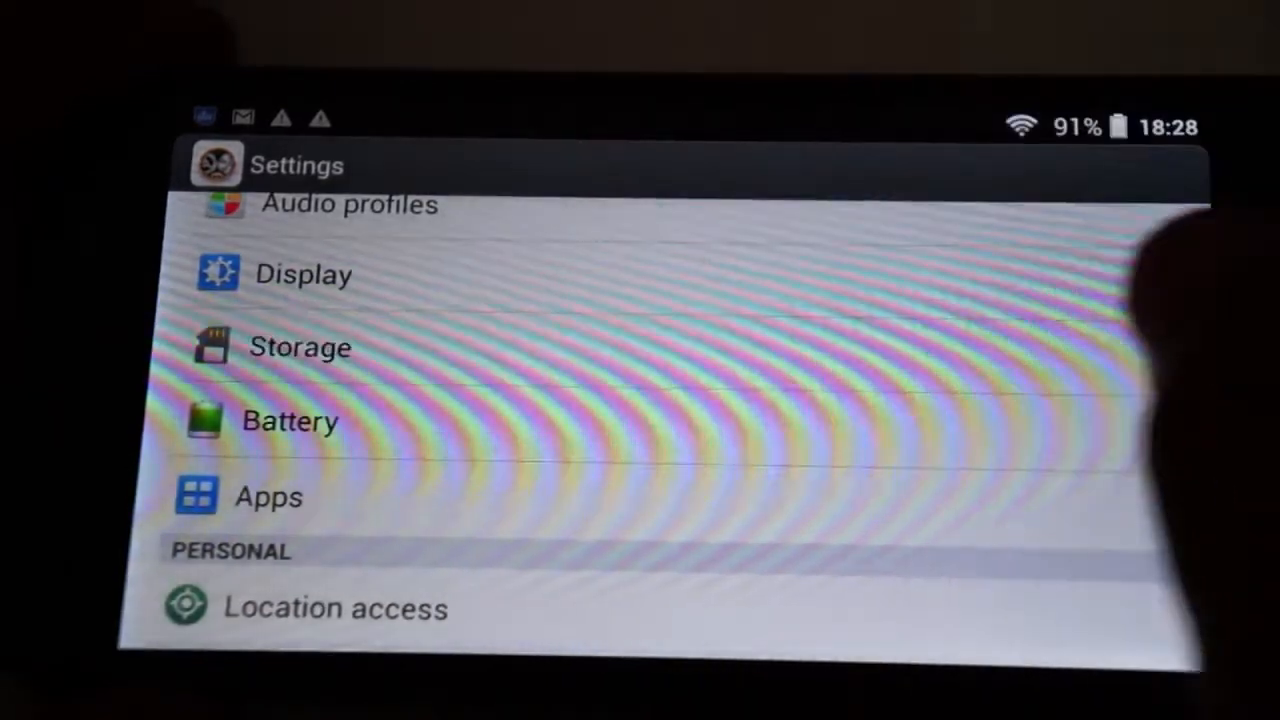
- View the Storage breakdown of total and available space, then leave it
click(300, 346)
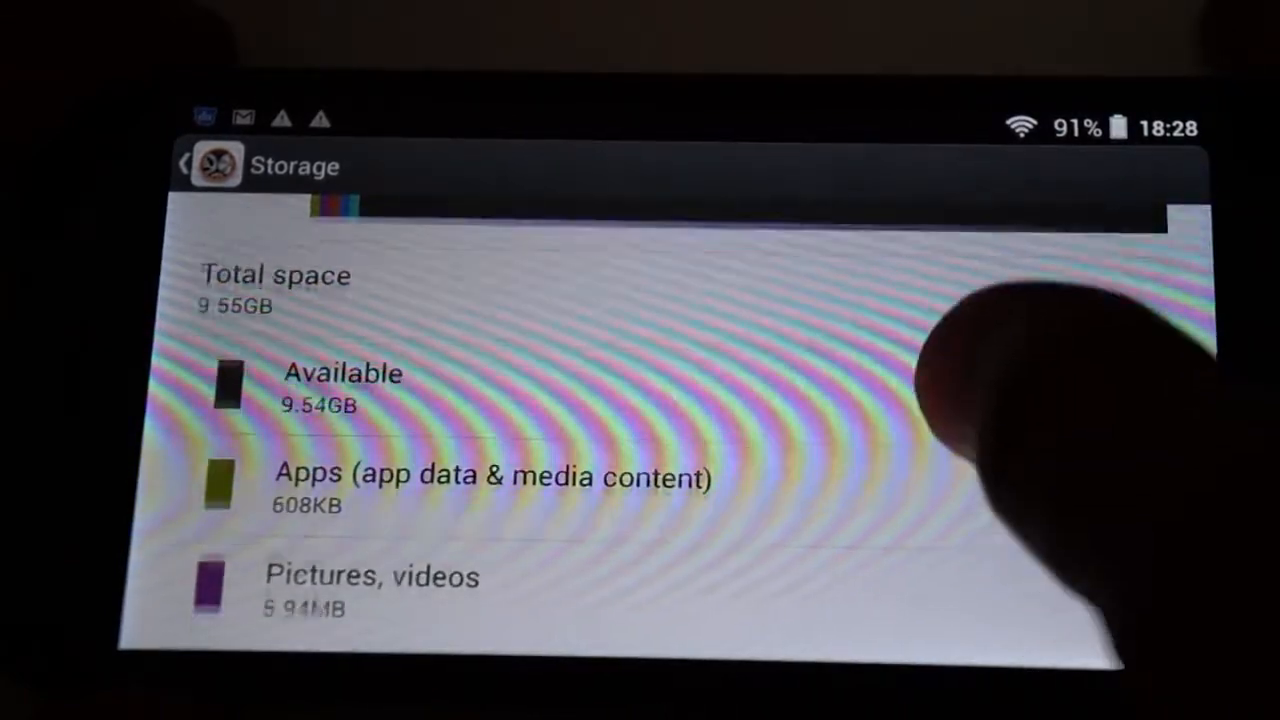
scroll(down, 3)
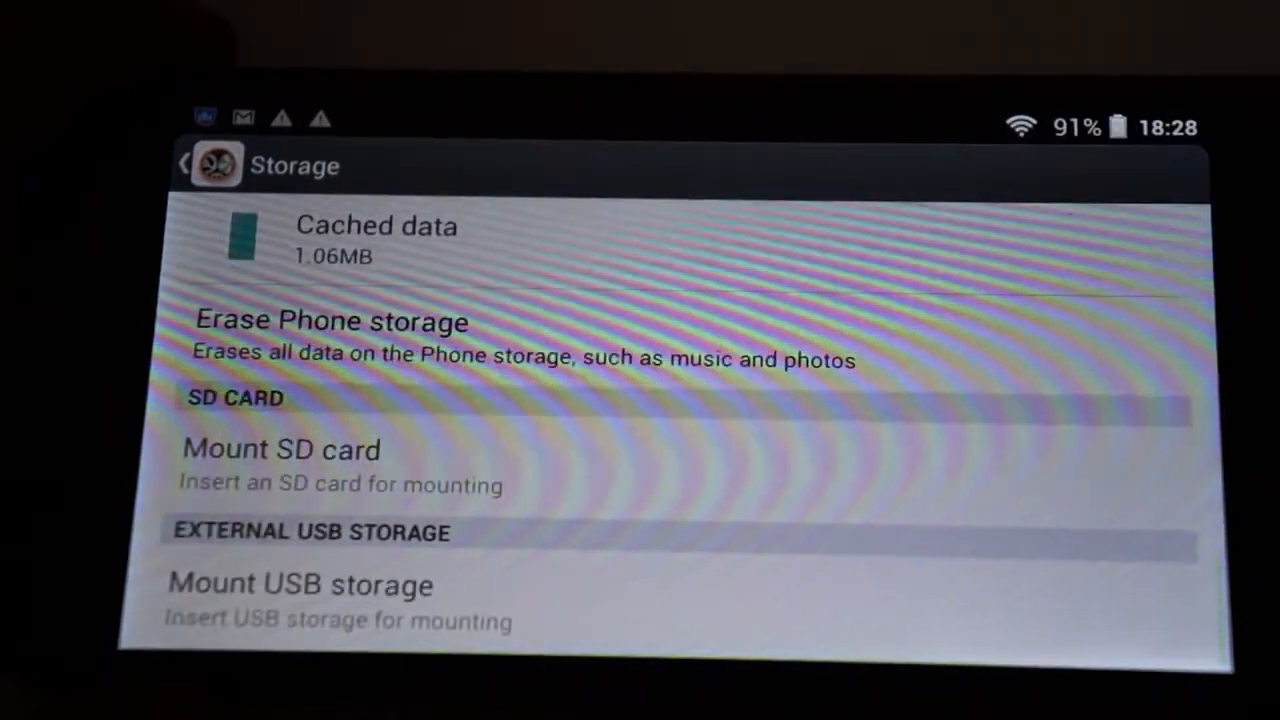
click(184, 164)
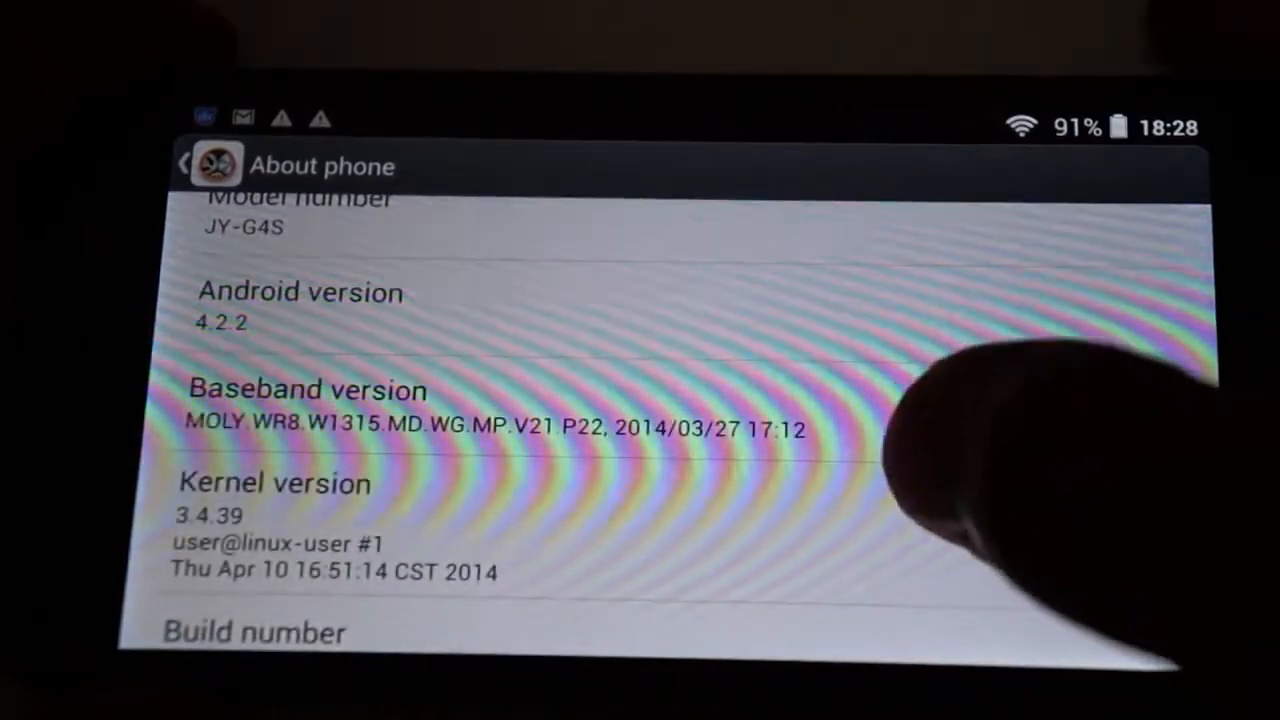
- Reach Language & input from the settings list and bring up the language list
scroll(down, 3)
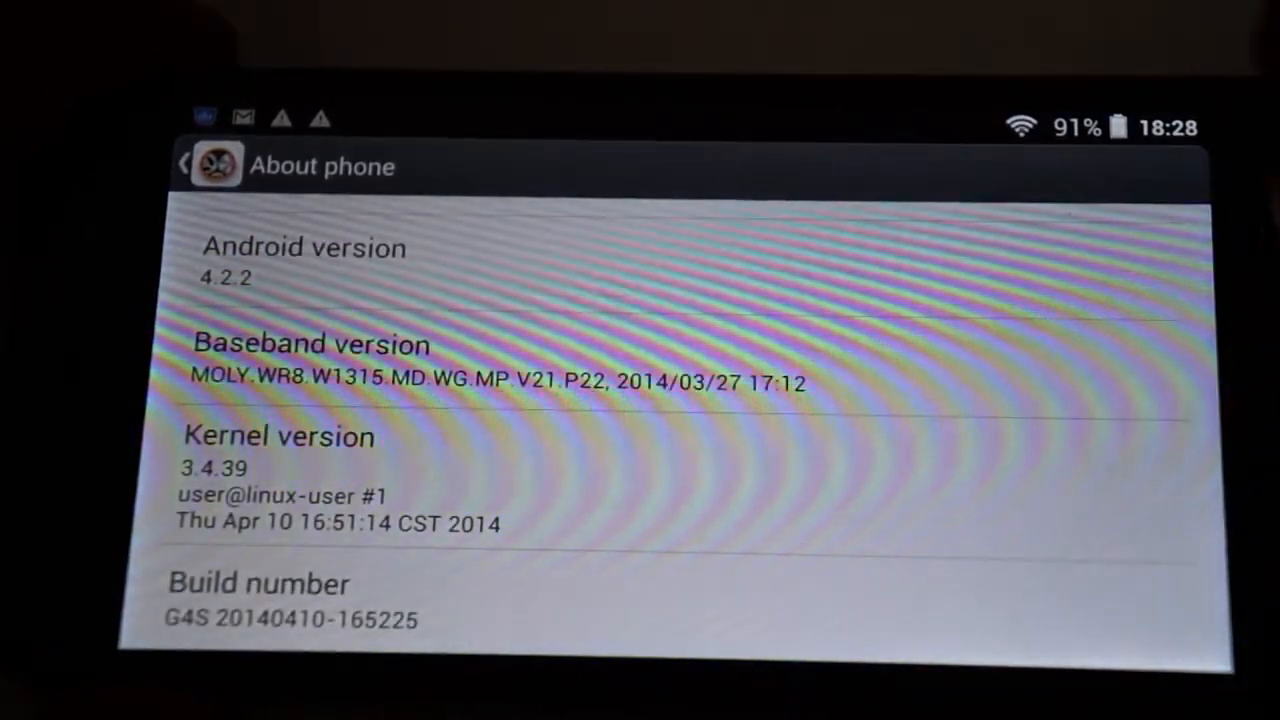
click(184, 164)
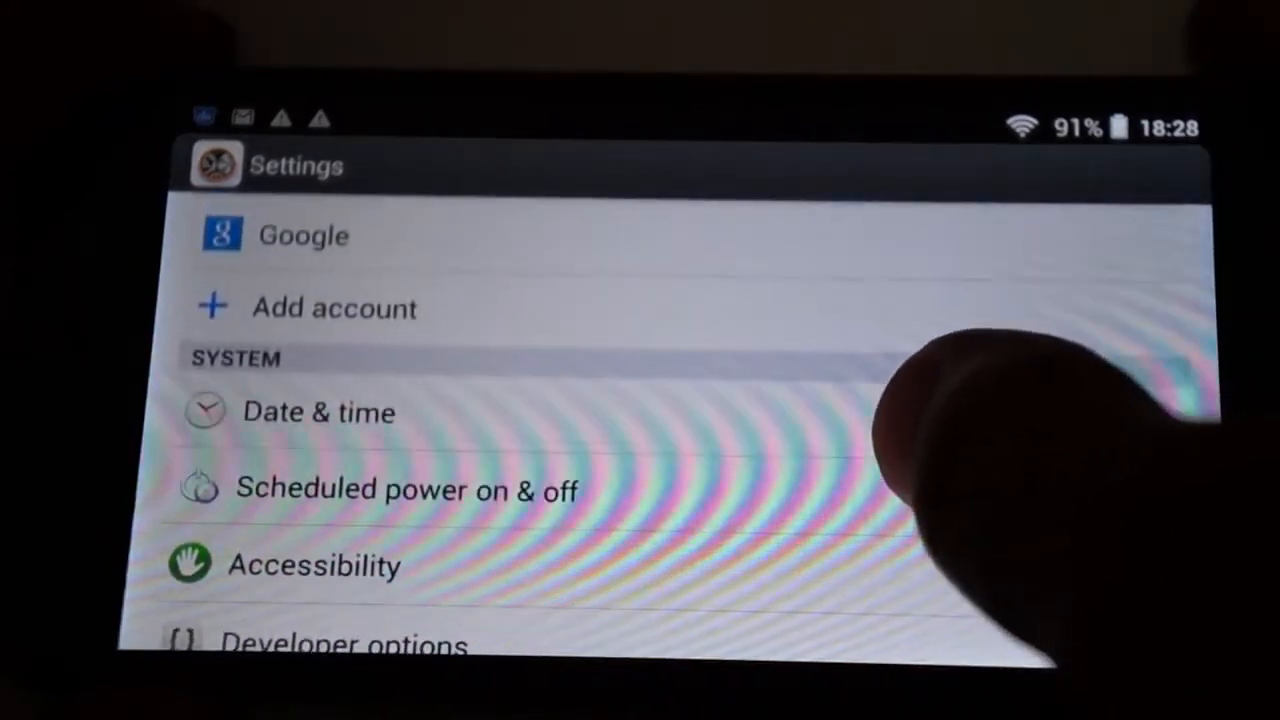
scroll(down, 3)
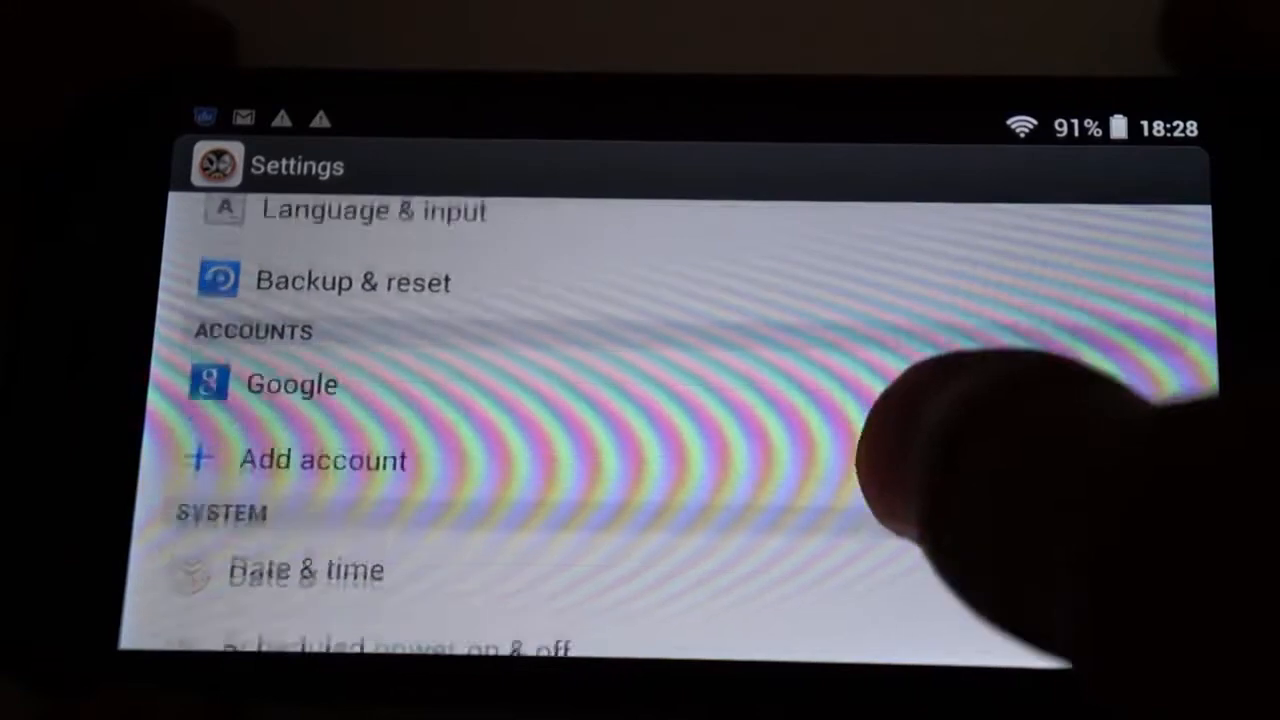
click(372, 210)
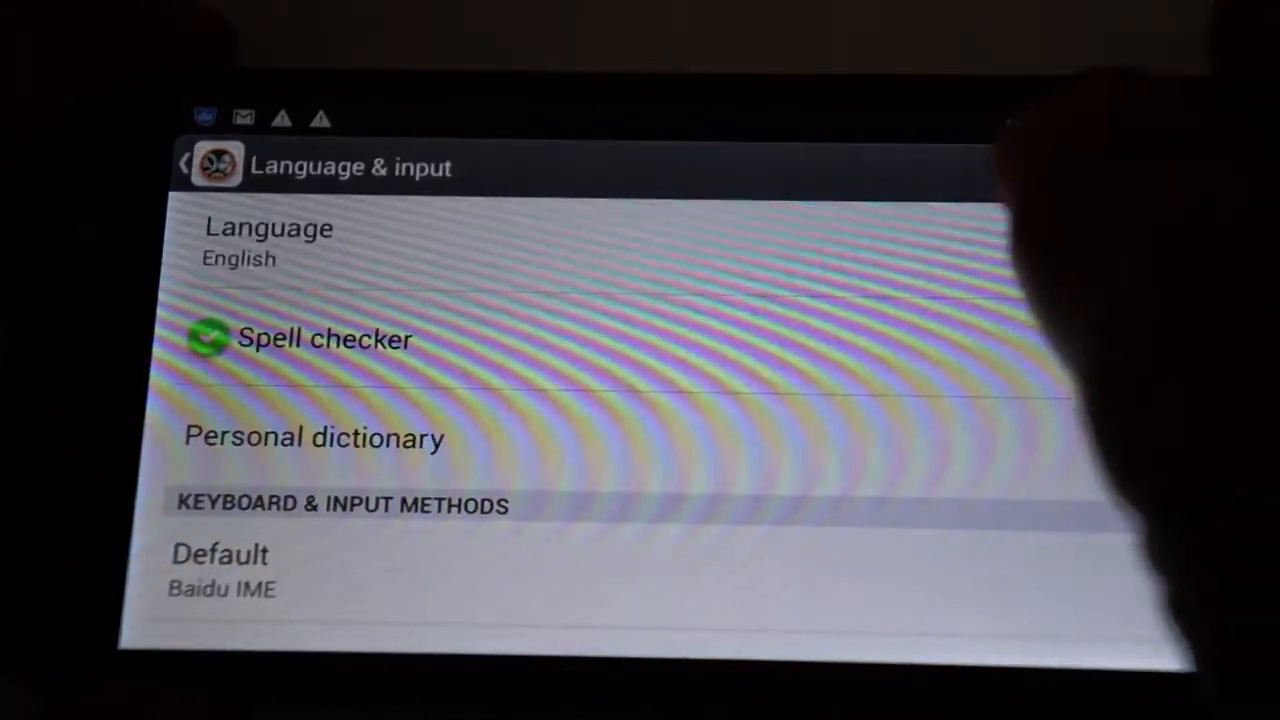
click(268, 240)
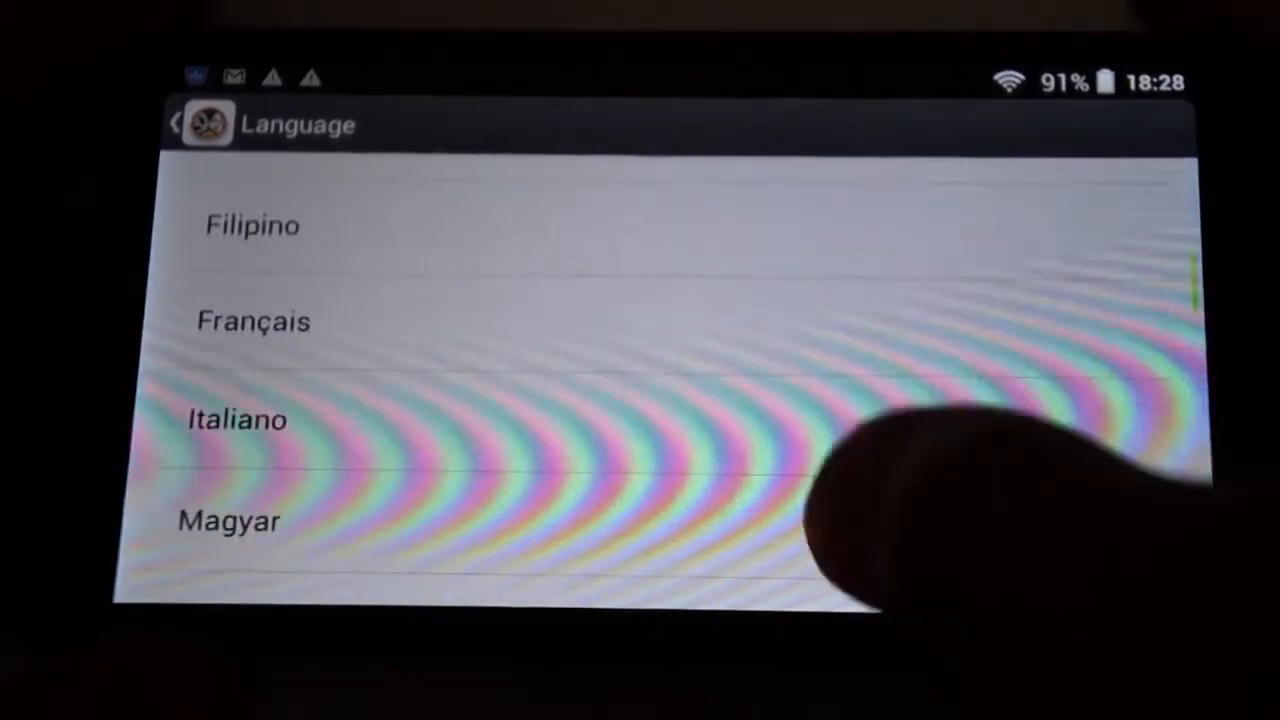
- Browse the available languages, keep English, and return to the main settings list
scroll(down, 3)
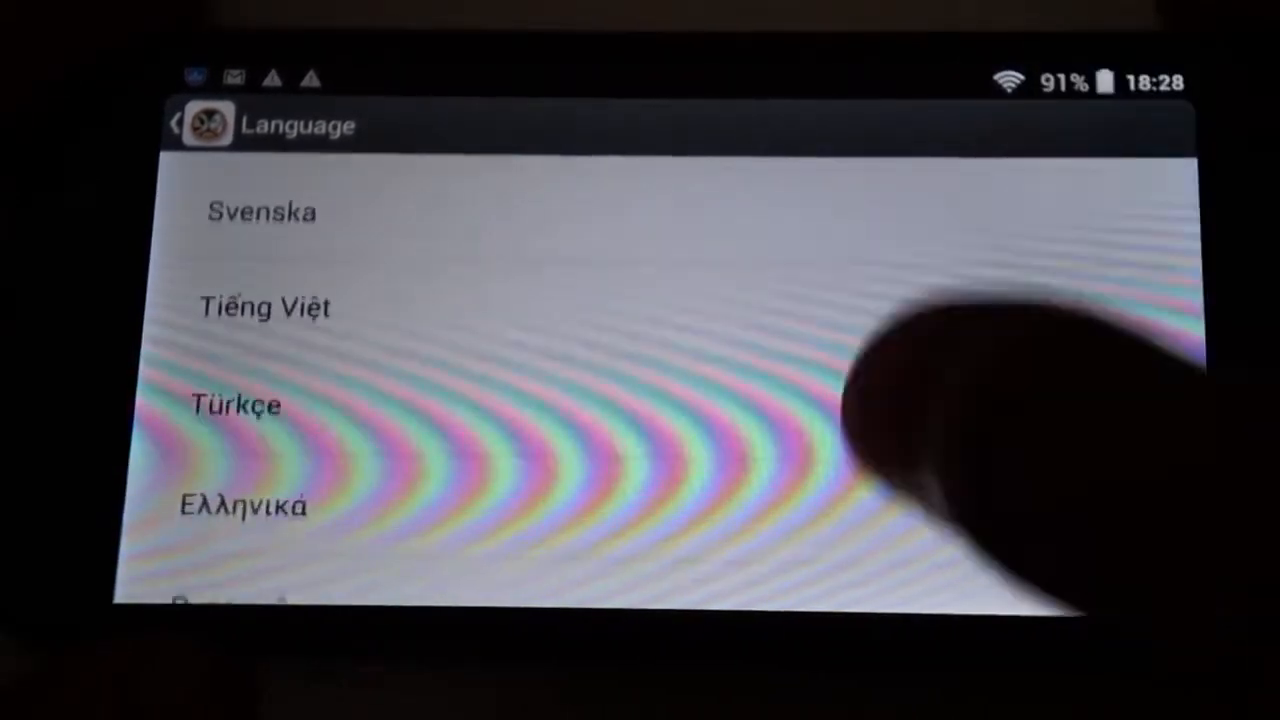
scroll(down, 3)
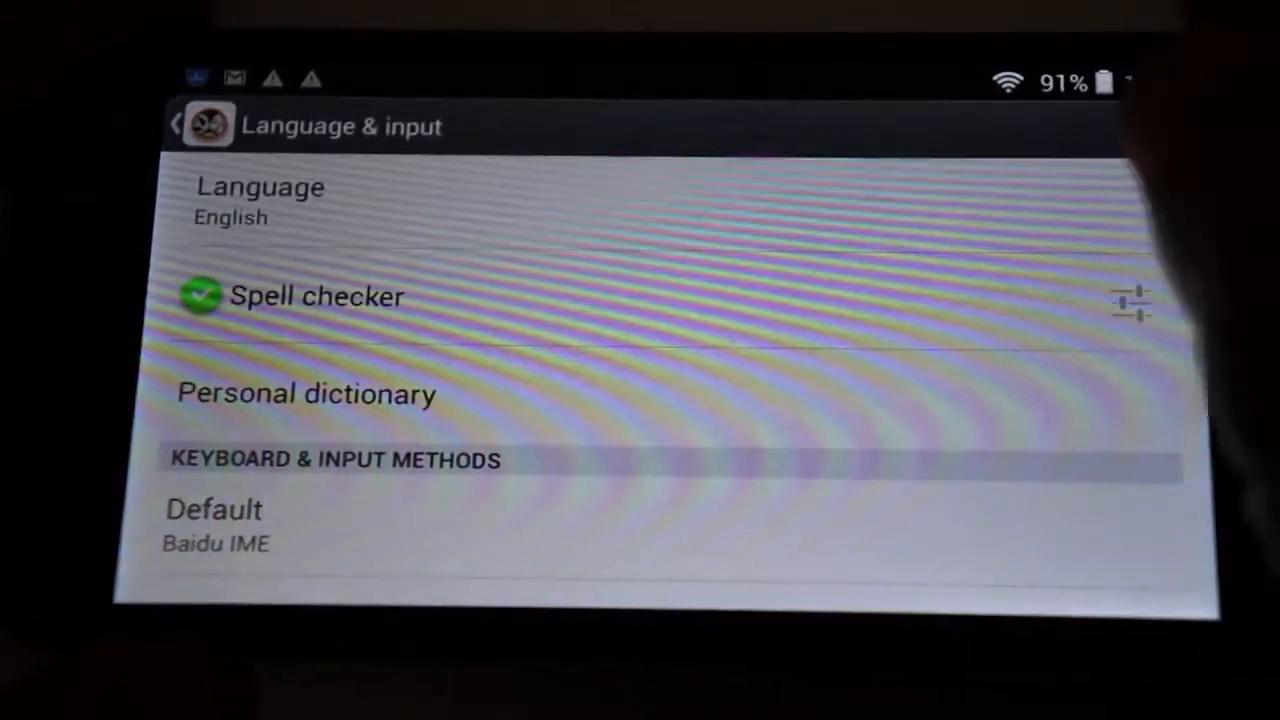
click(176, 124)
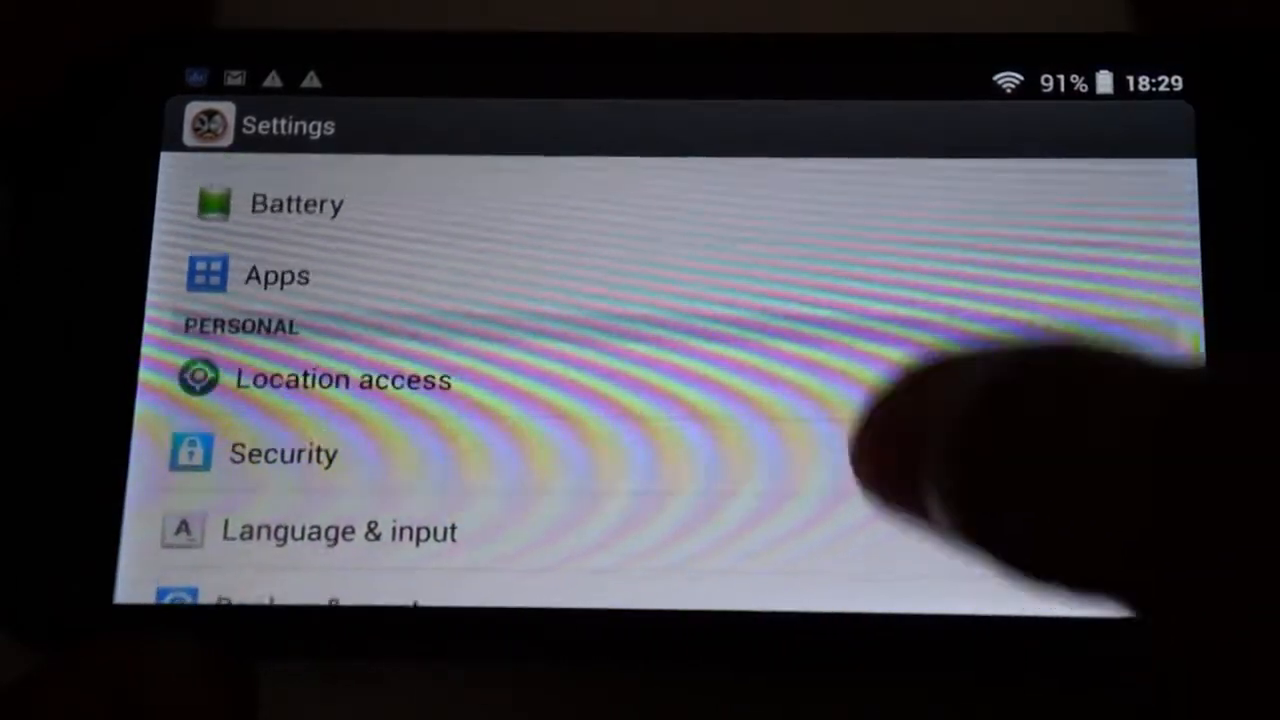
scroll(down, 3)
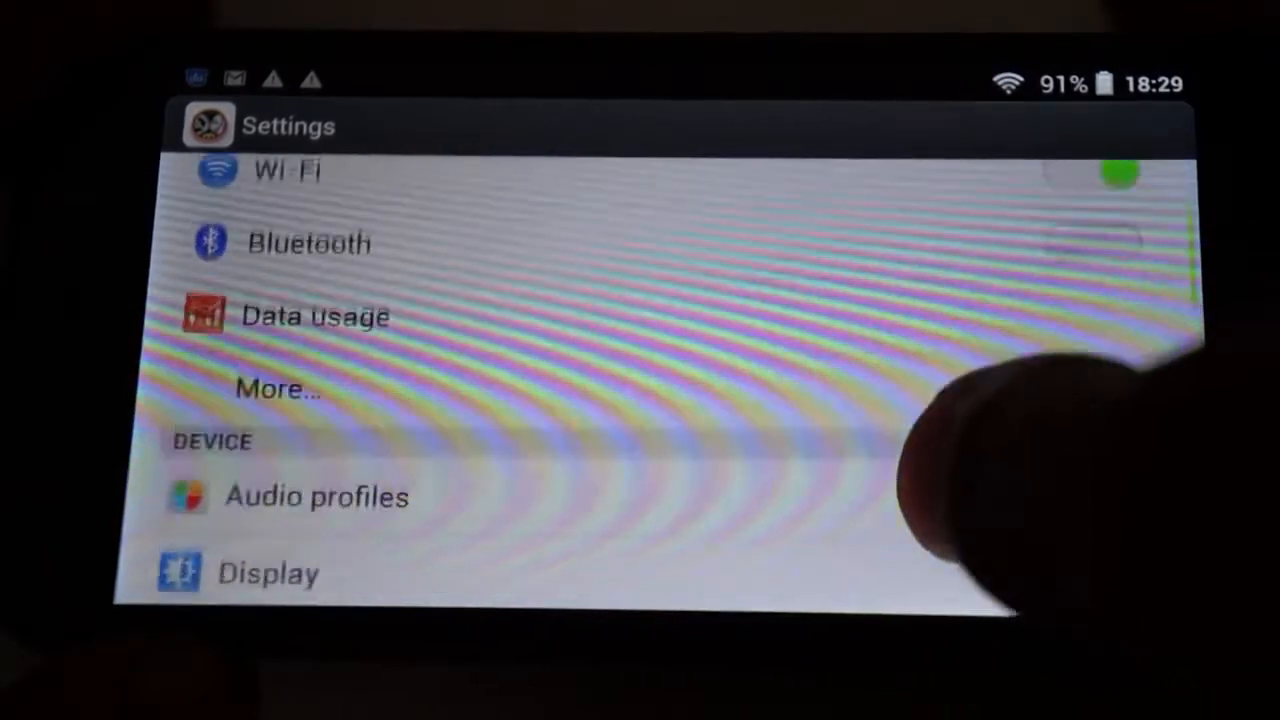
scroll(down, 3)
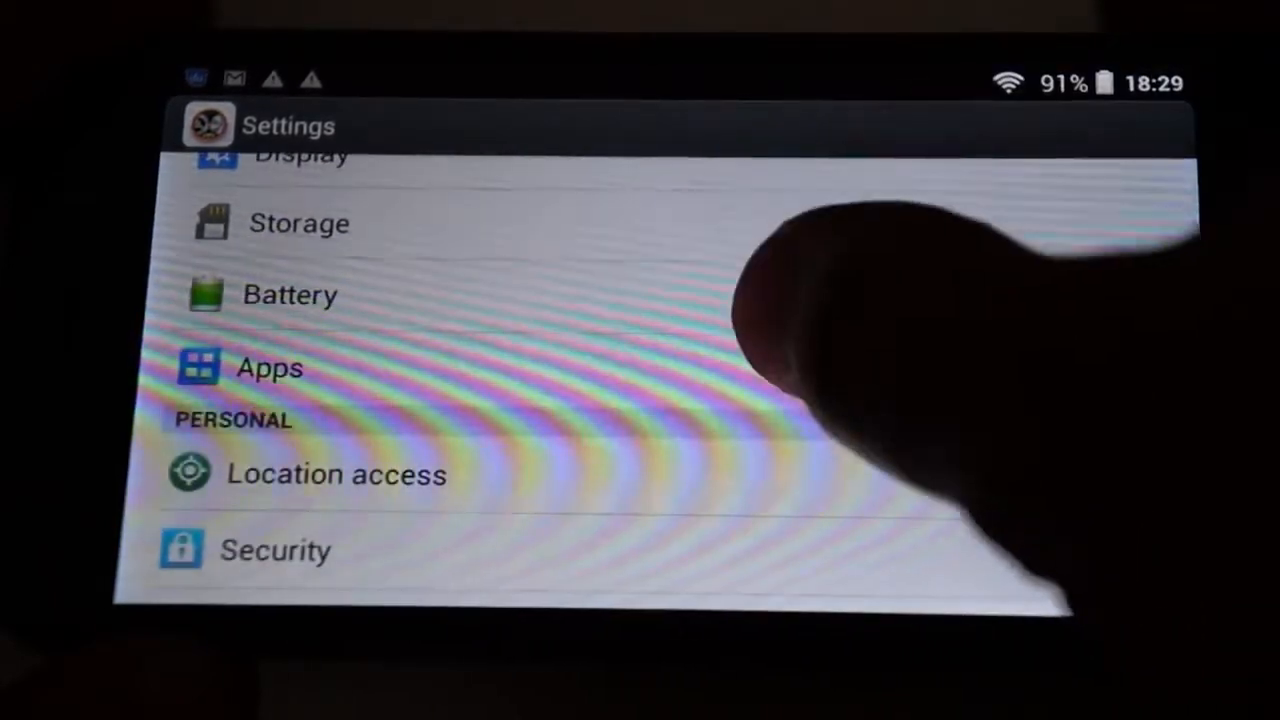
- Show all installed apps rather than only the running ones
click(268, 368)
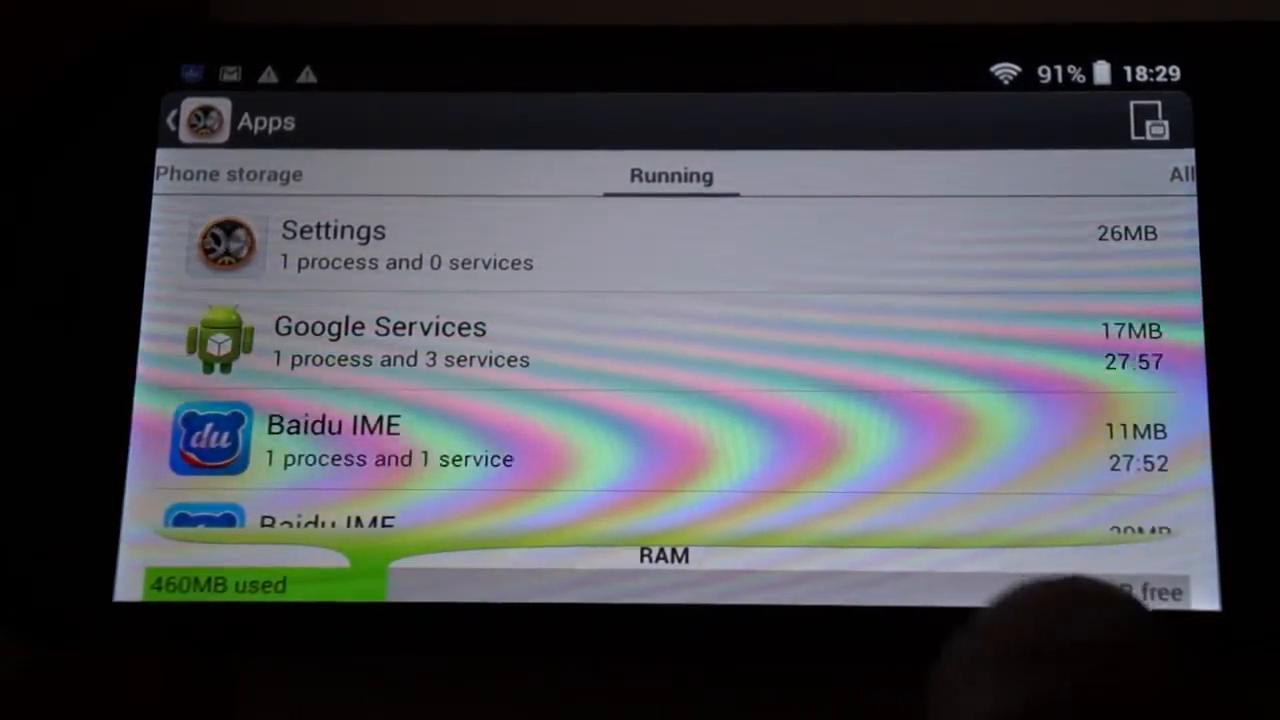
click(1180, 174)
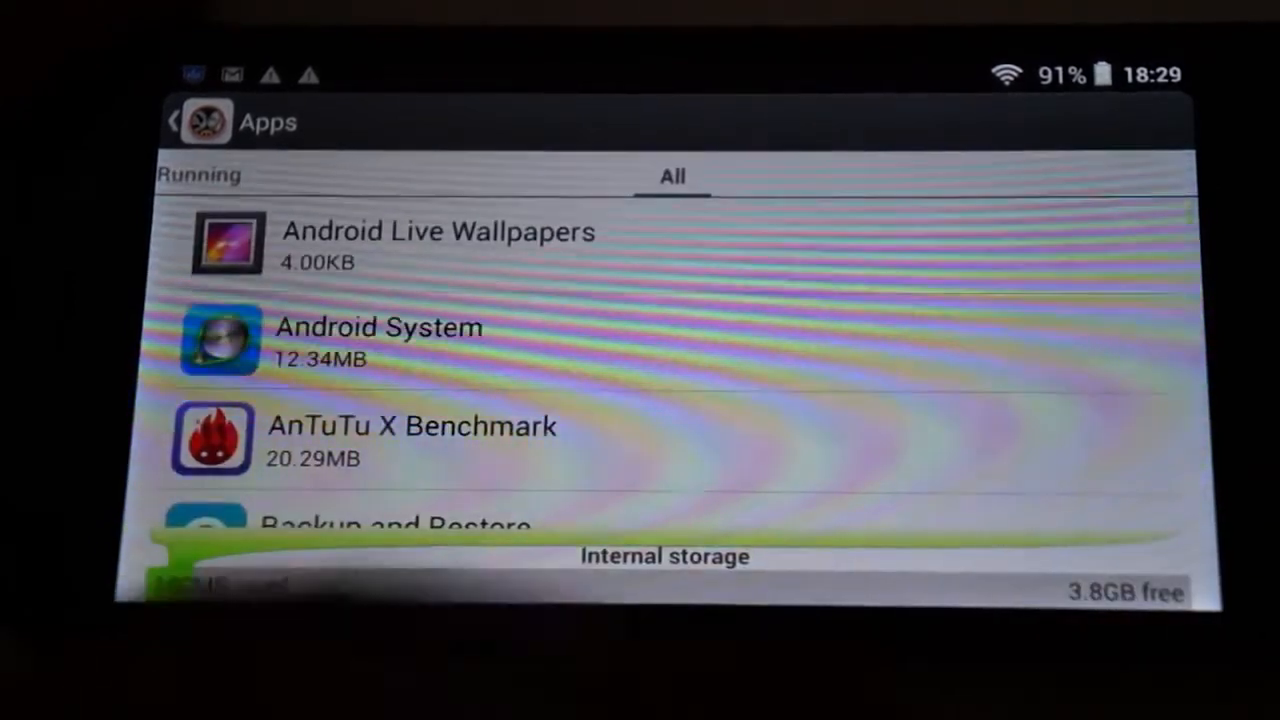
- Scroll down through the full installed-apps list to its end
scroll(down, 3)
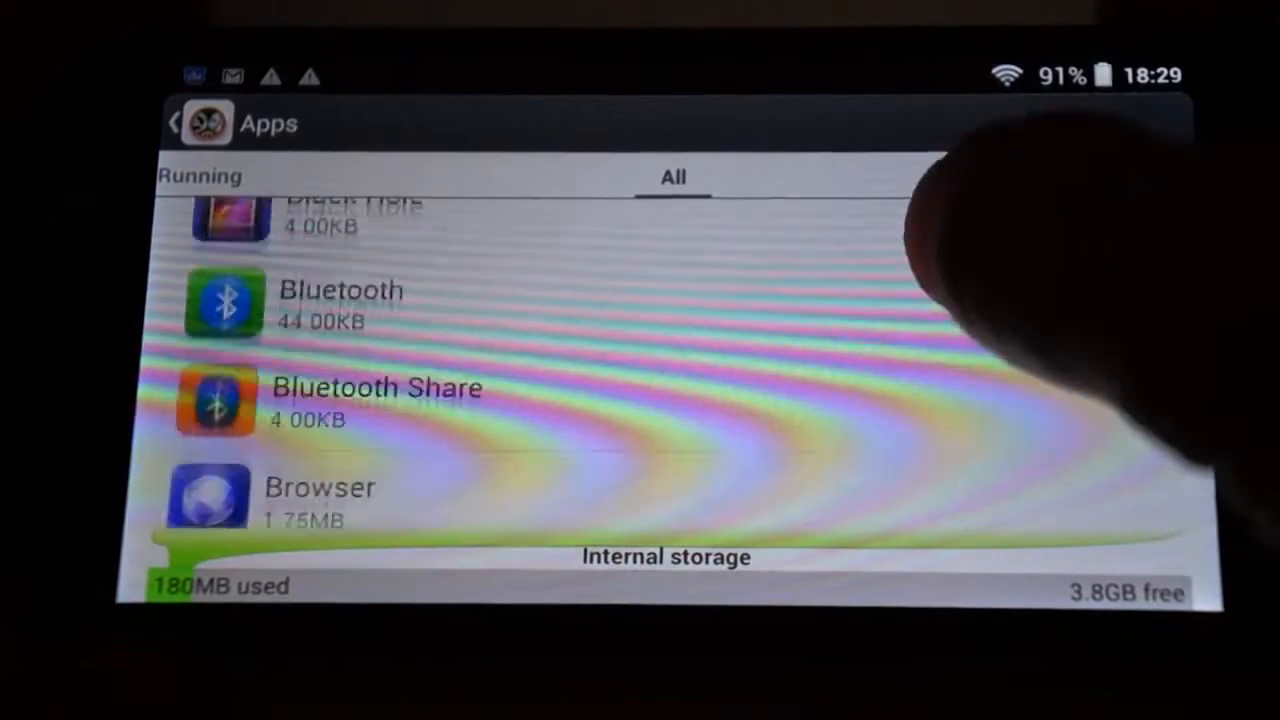
scroll(down, 3)
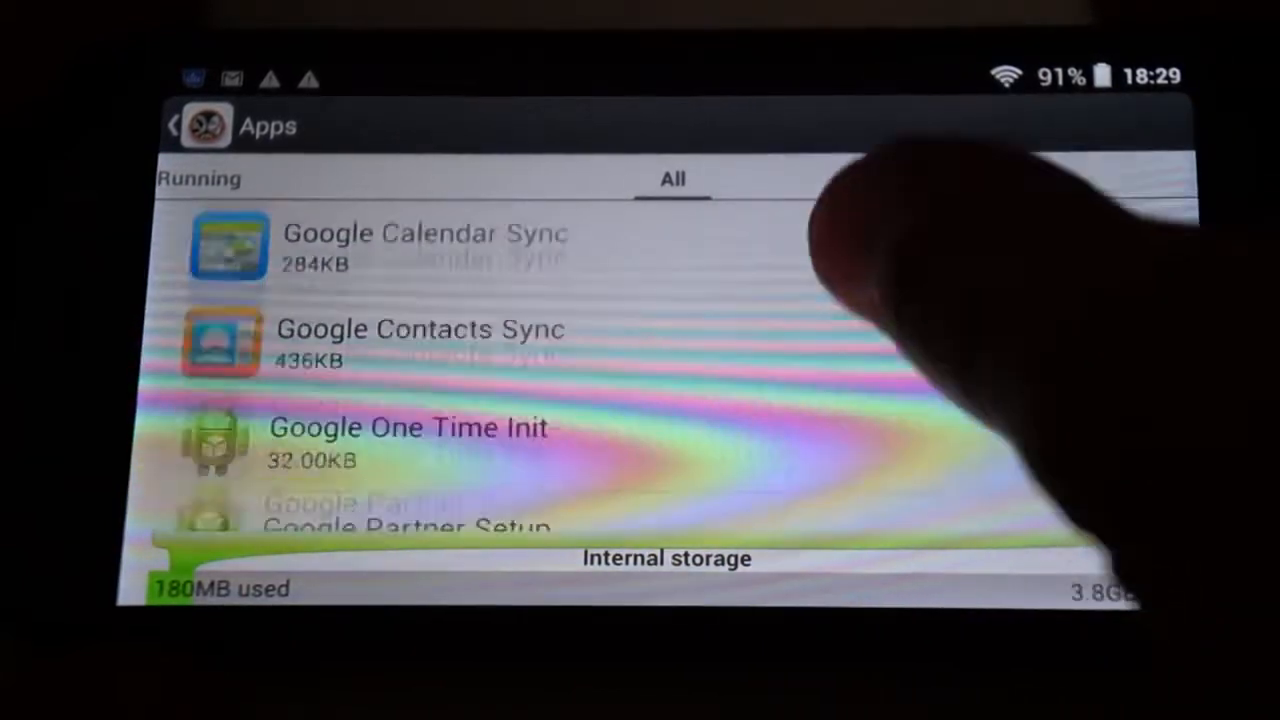
scroll(down, 3)
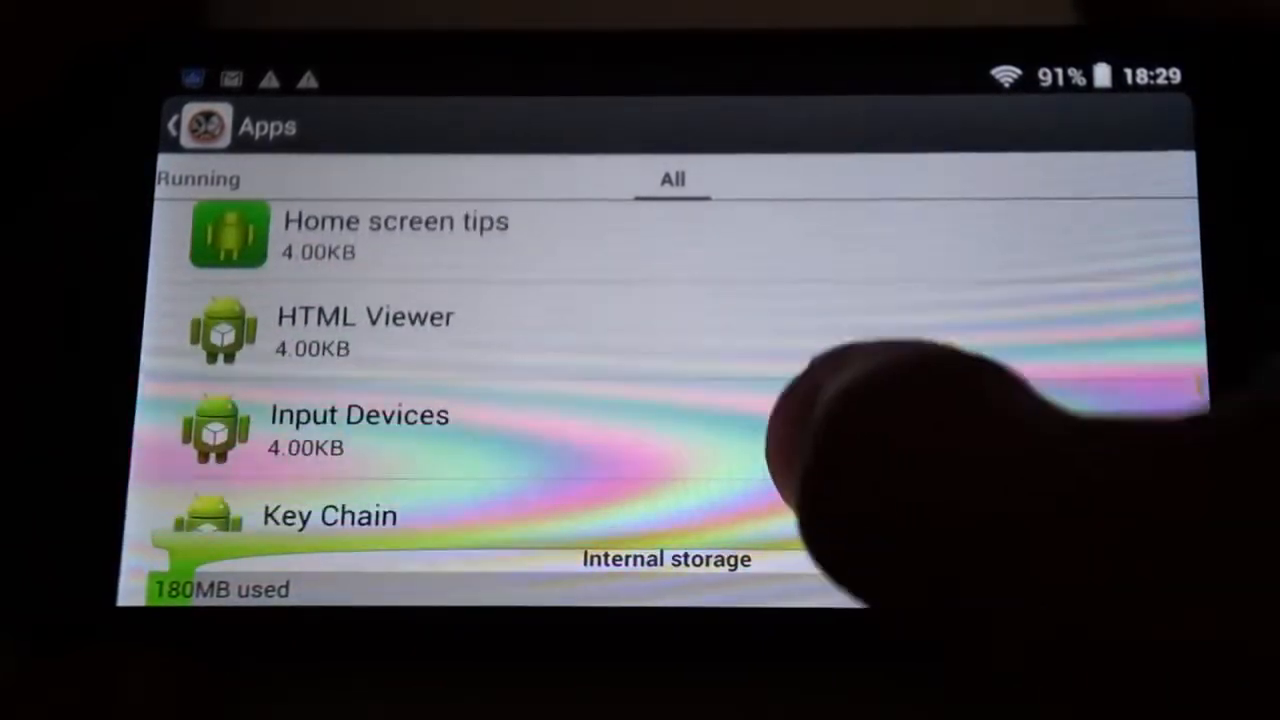
scroll(down, 3)
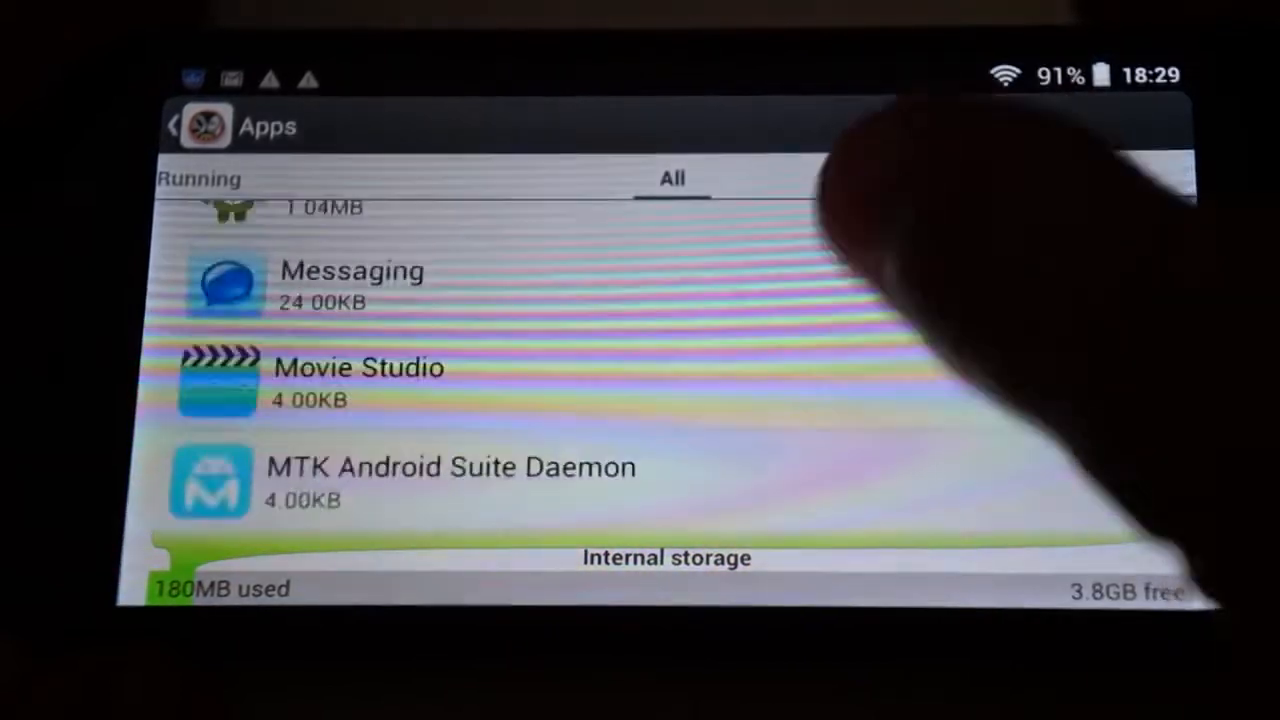
scroll(down, 3)
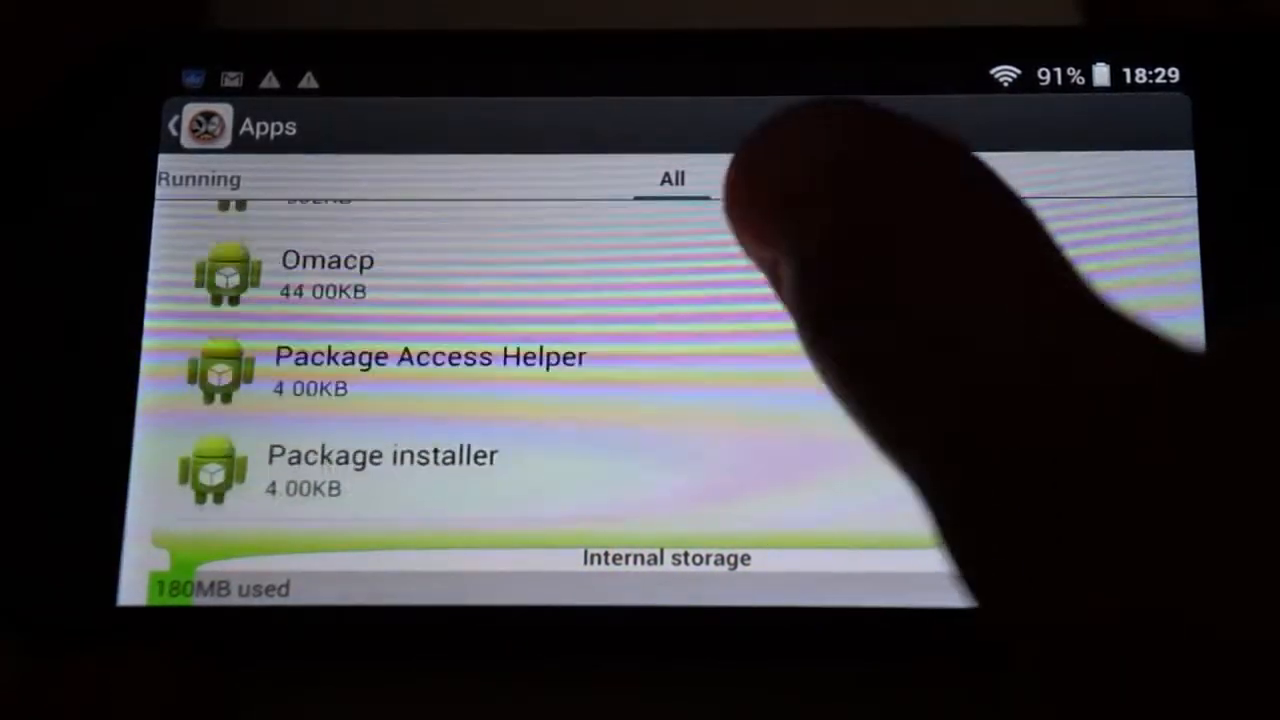
scroll(down, 3)
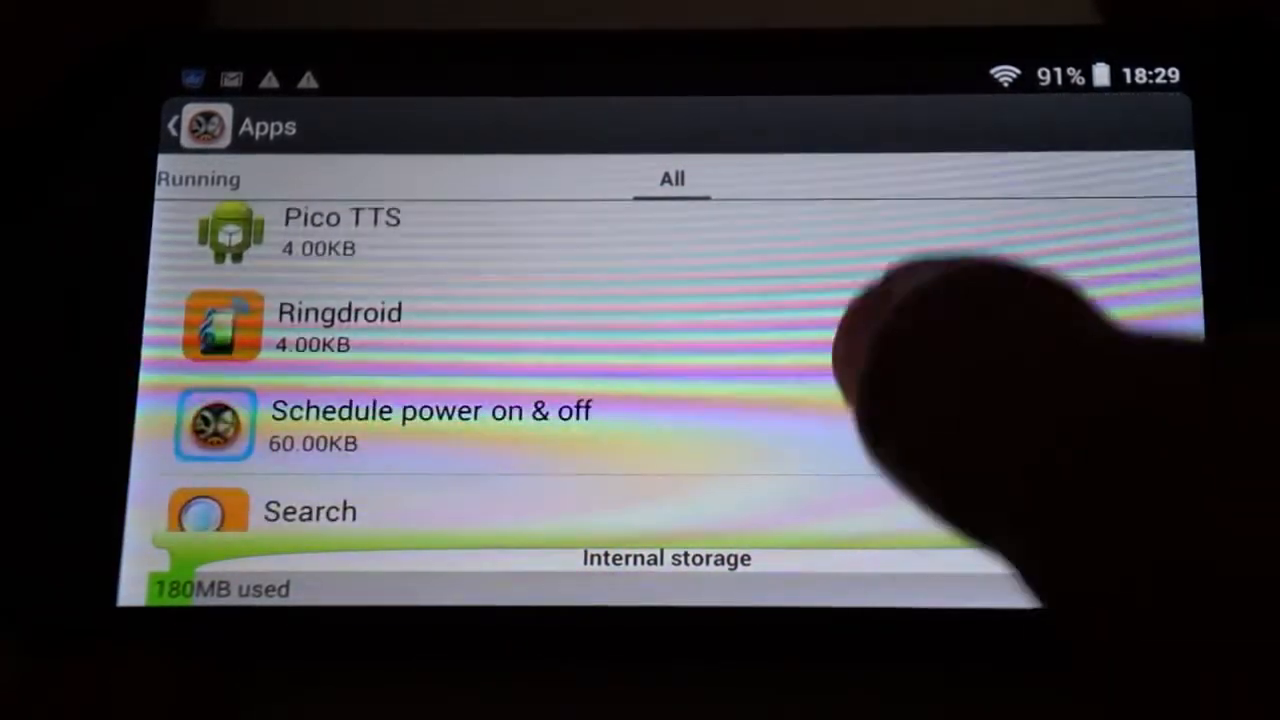
scroll(down, 3)
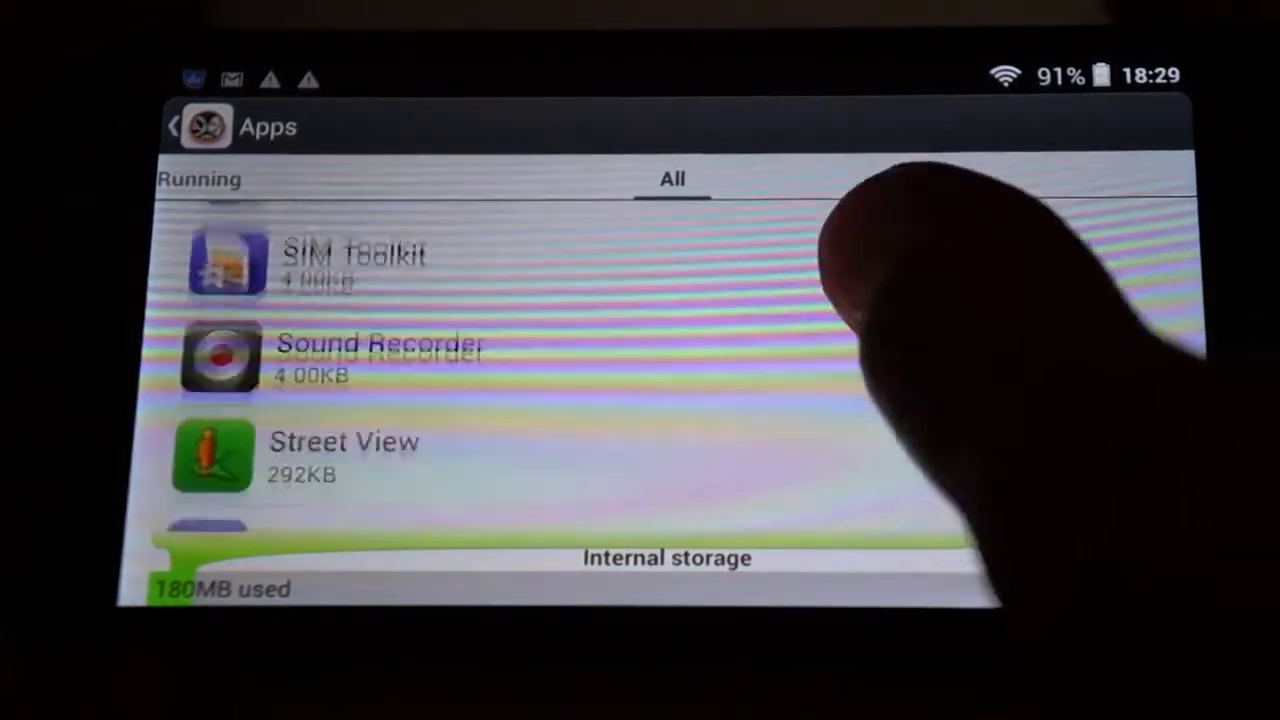
scroll(down, 3)
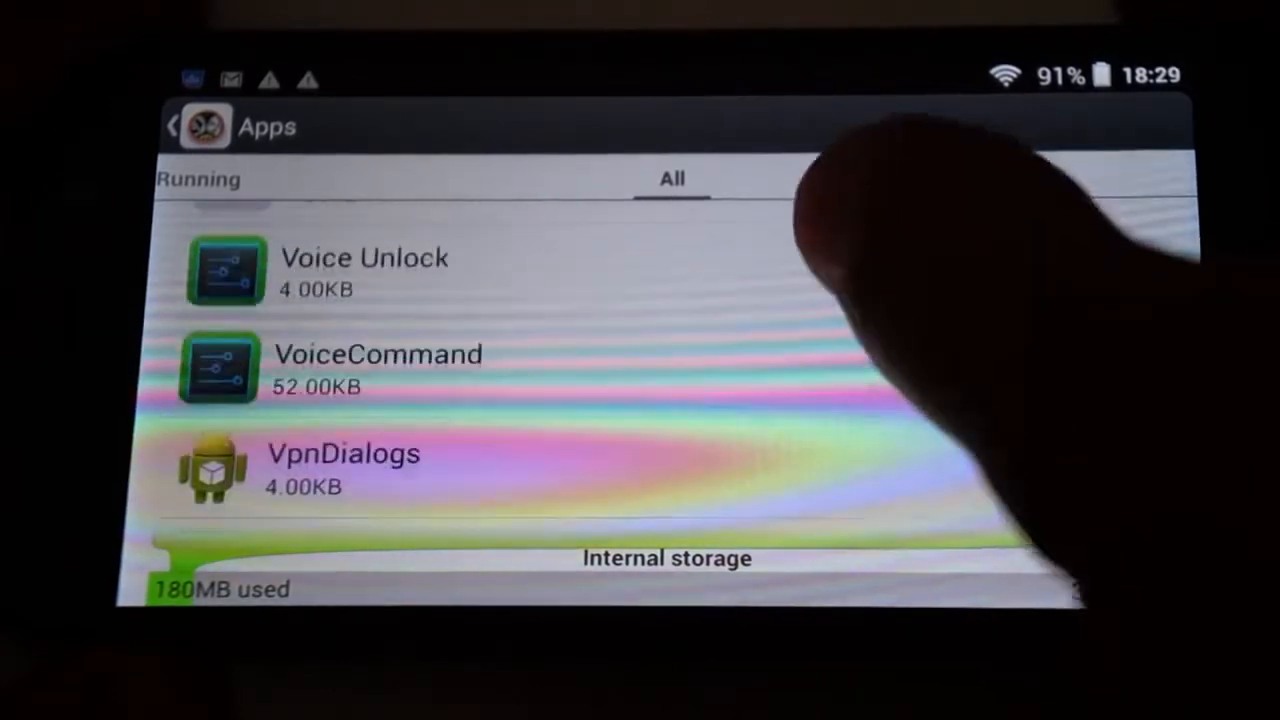
scroll(down, 3)
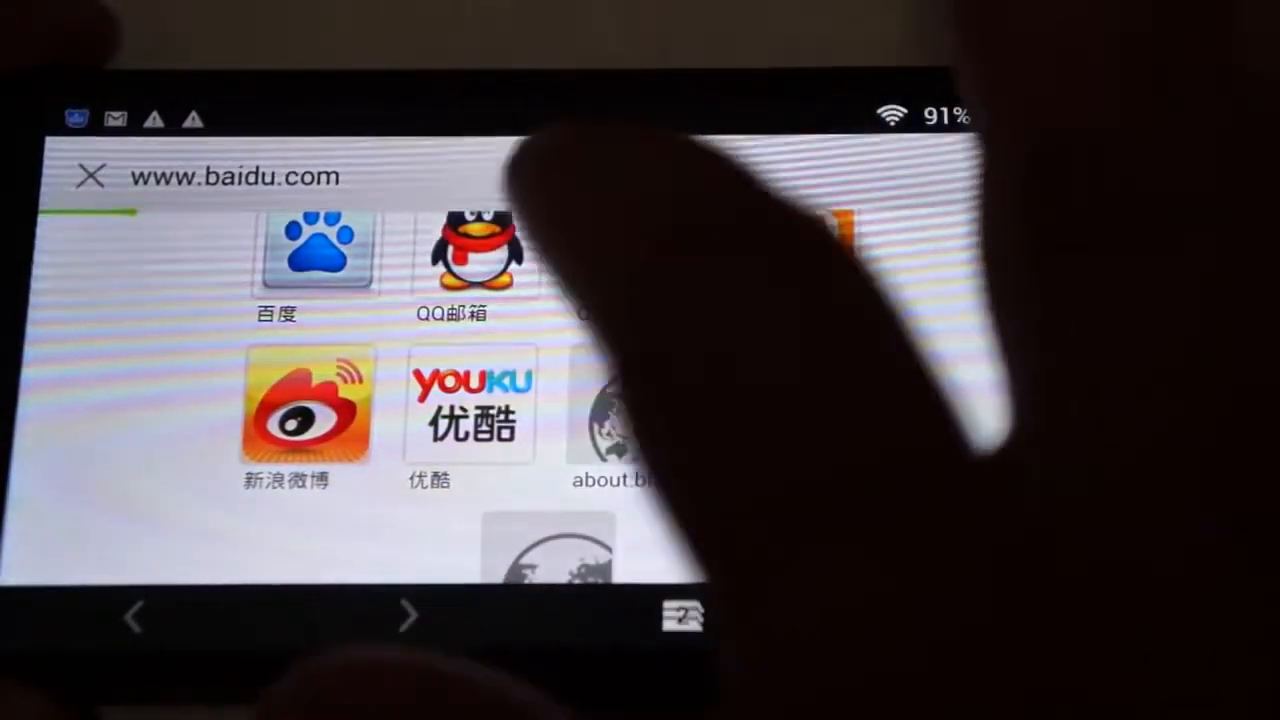
- Load bing.com, then enter msn.com and go to MSN's mobile site from the suggestions
click(250, 176)
text(bing.c)
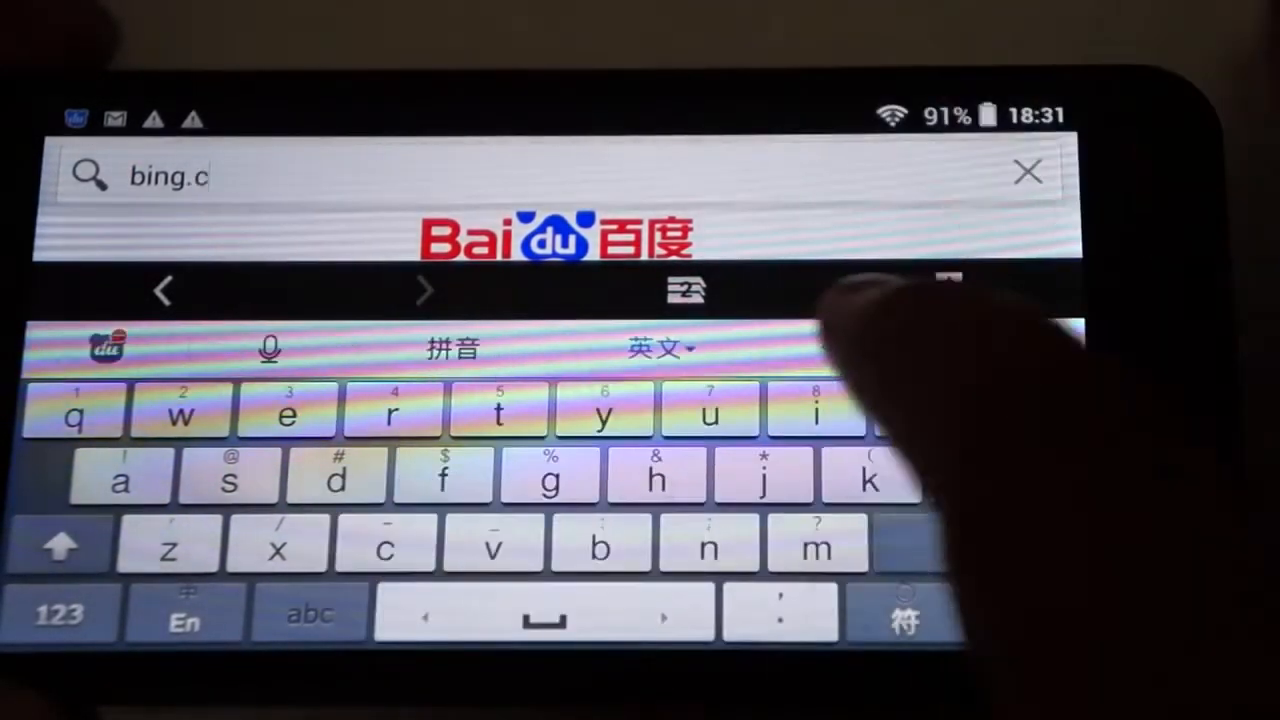
text(om/)
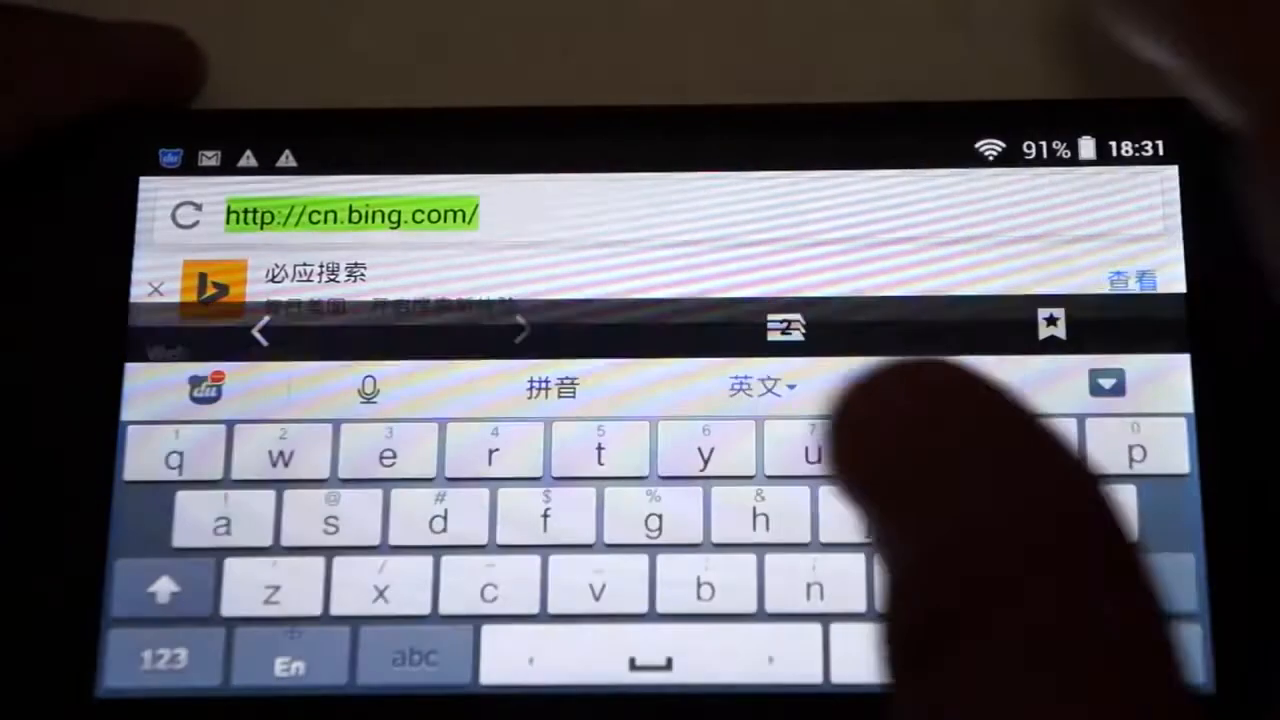
text(m)
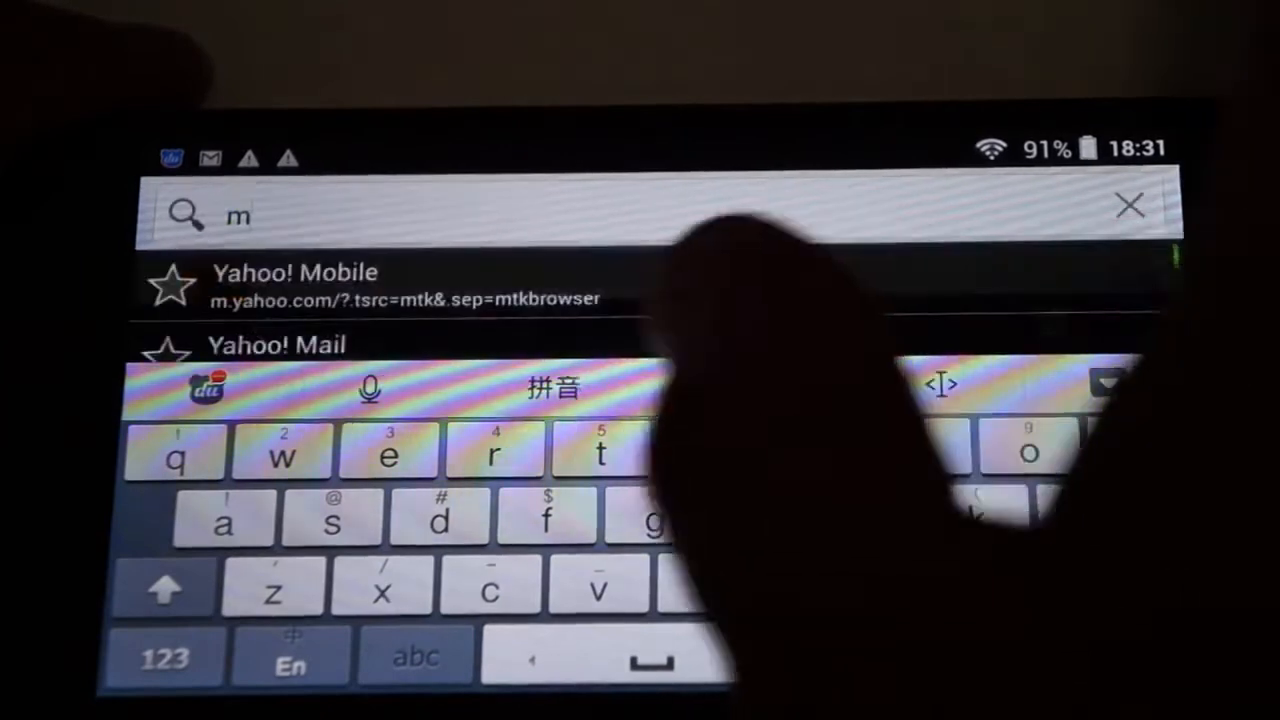
text(sn.c)
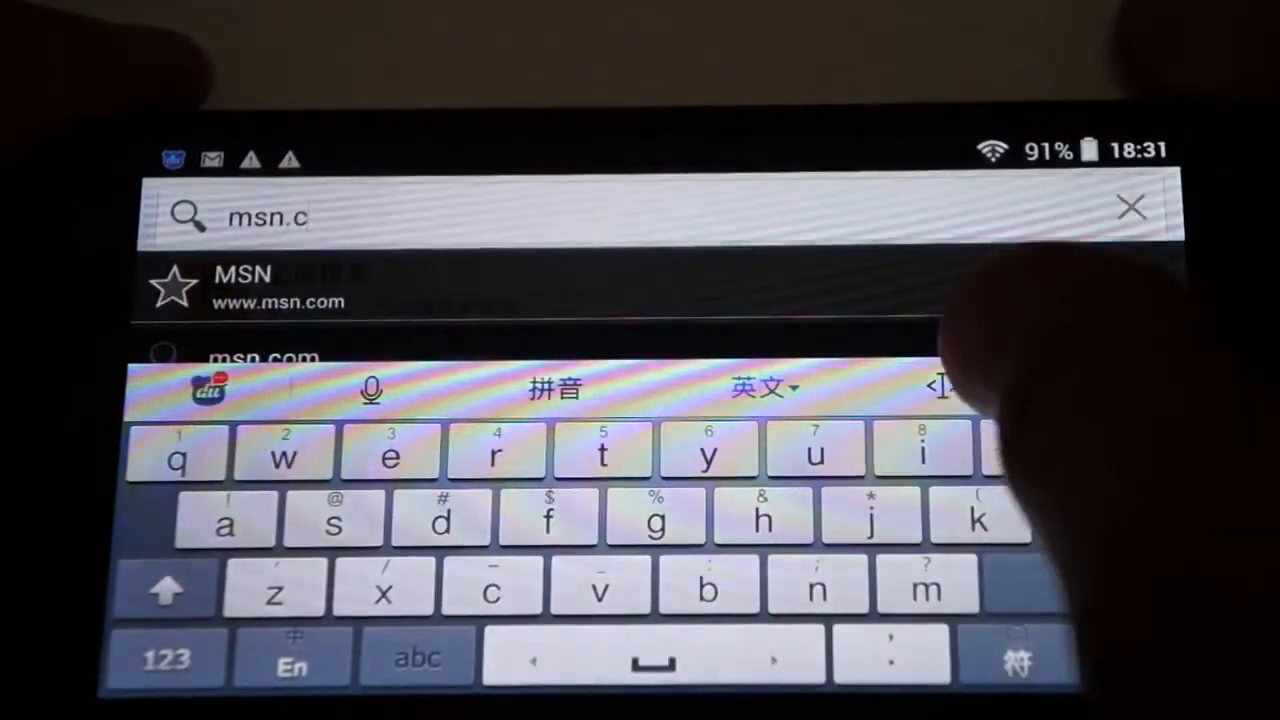
click(278, 288)
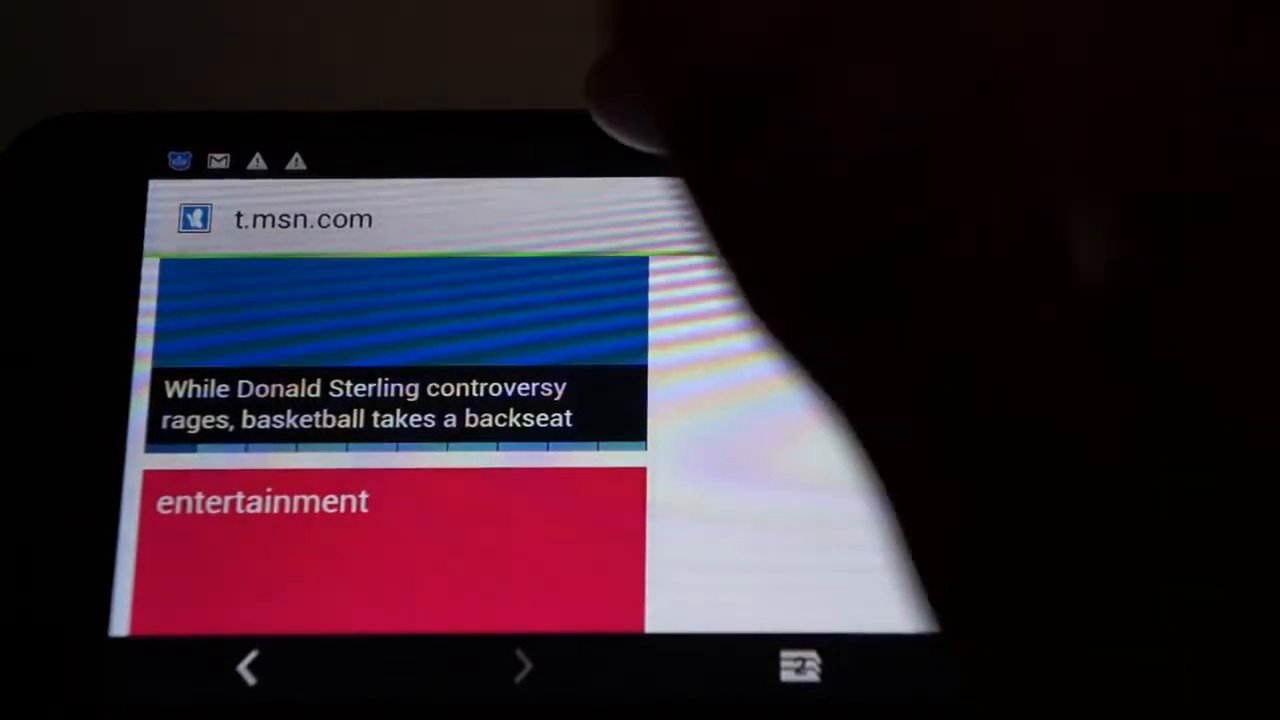
- Load mtv.com, scroll its stories, and return to the site navigation start page
click(304, 218)
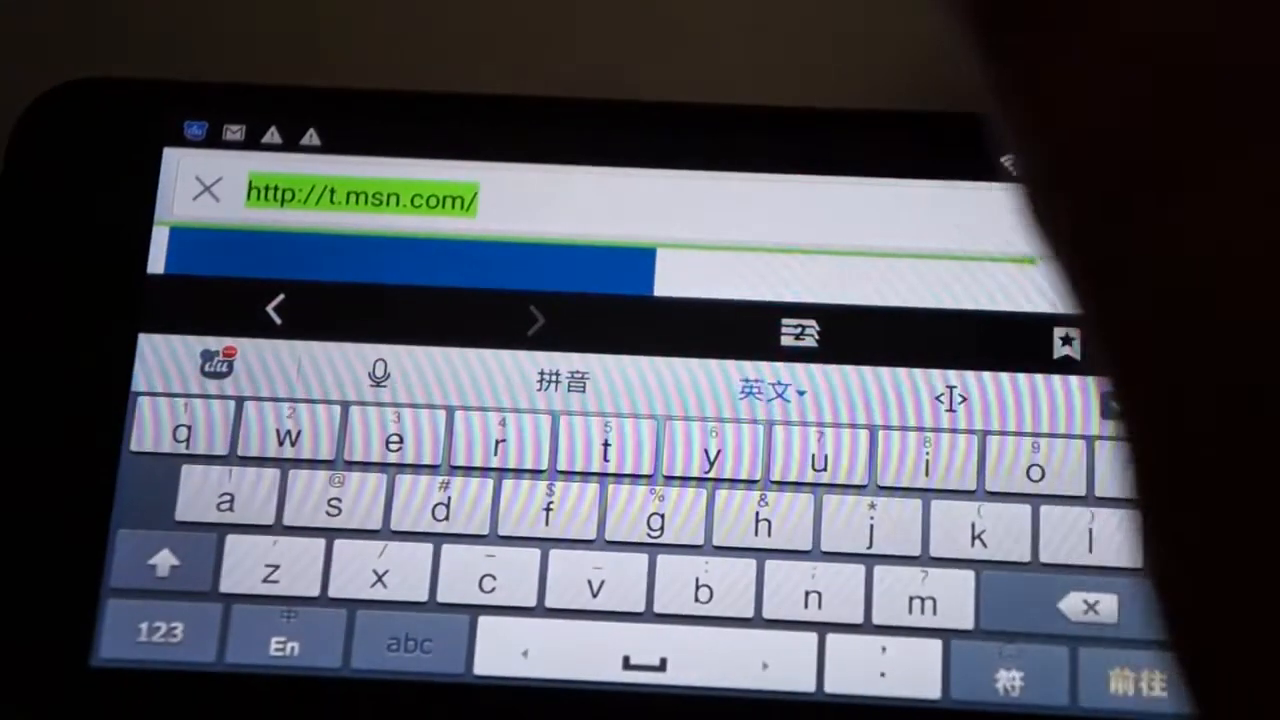
text(mtv.com)
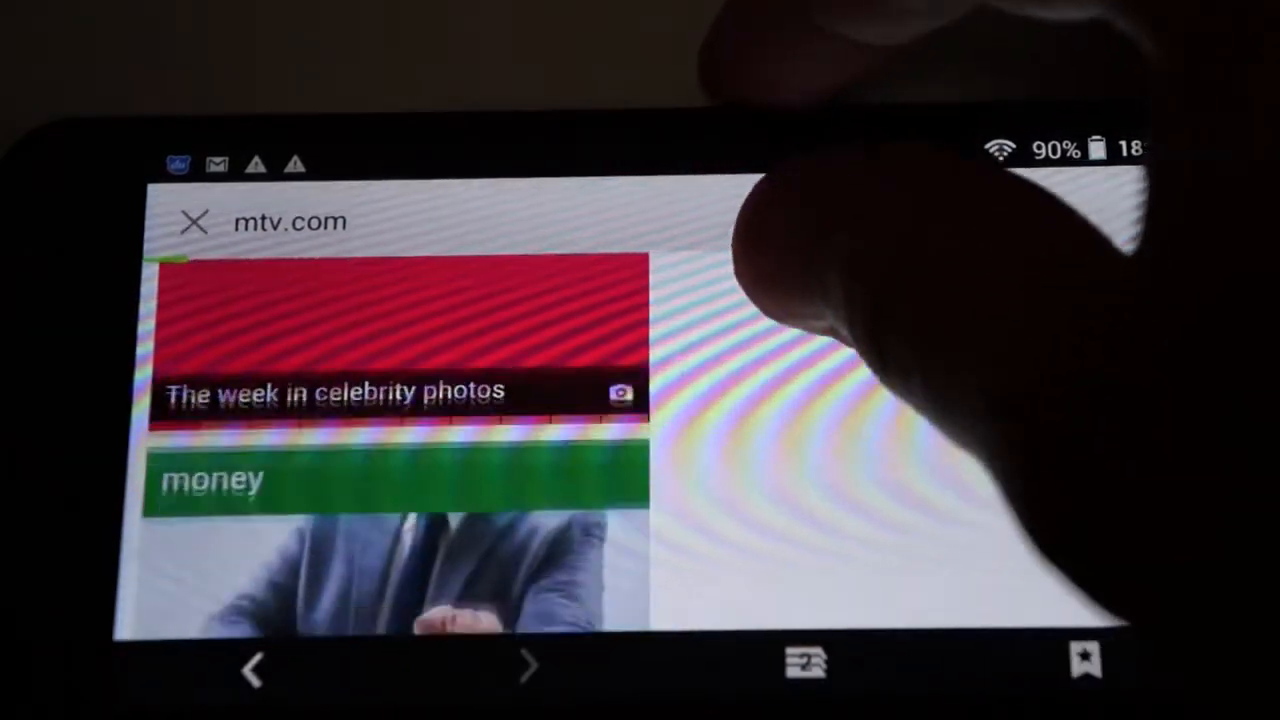
scroll(down, 3)
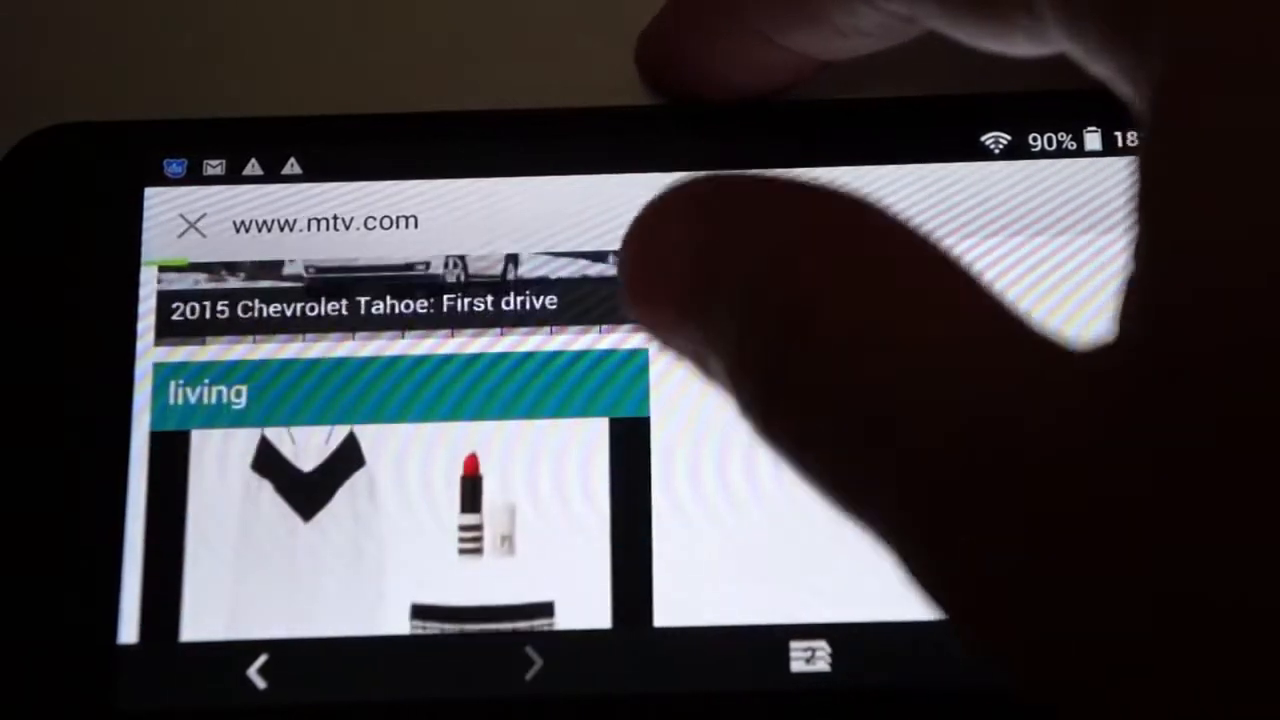
click(336, 222)
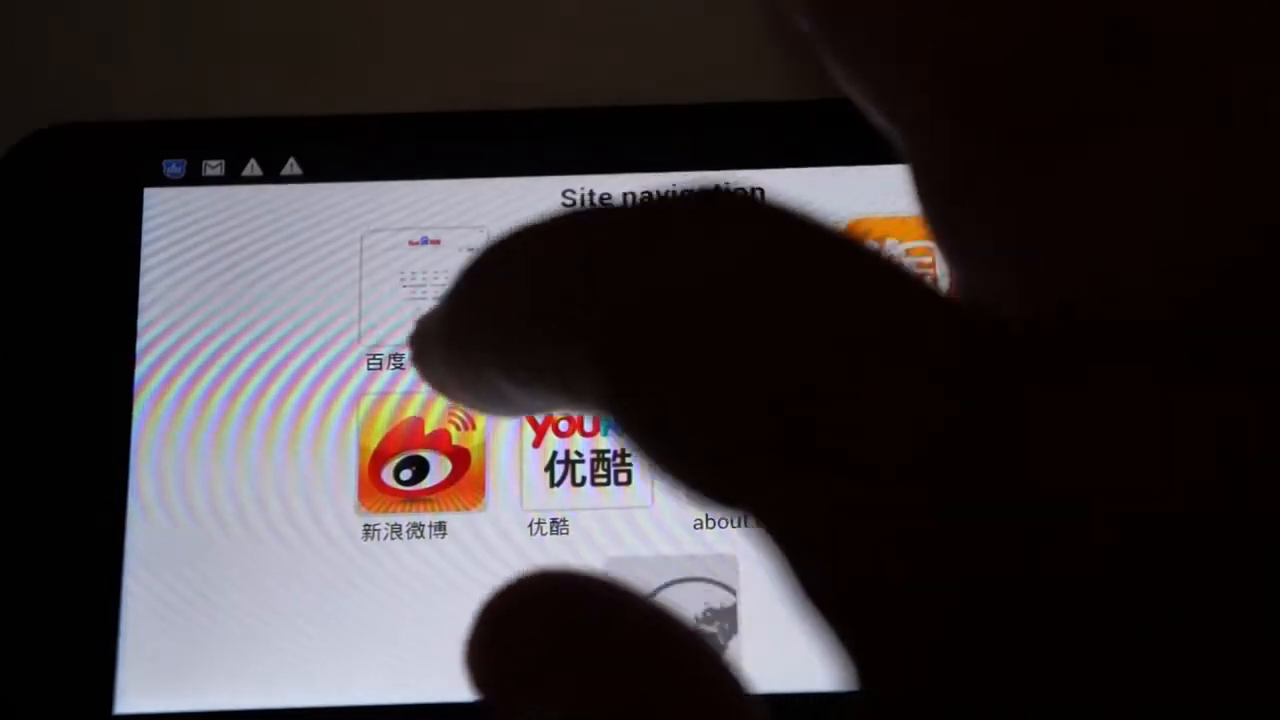
- Load the m.dealsprime.com JIAYU G4S item page and scroll down through its details
click(420, 464)
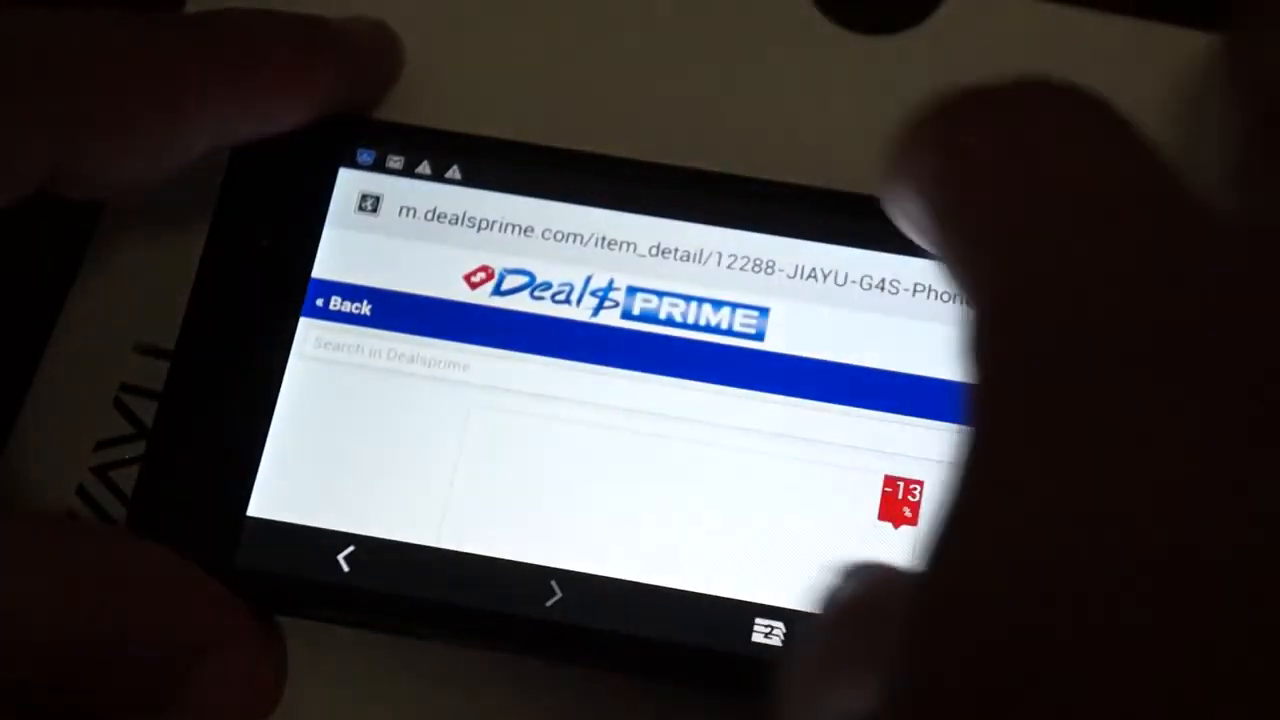
scroll(down, 3)
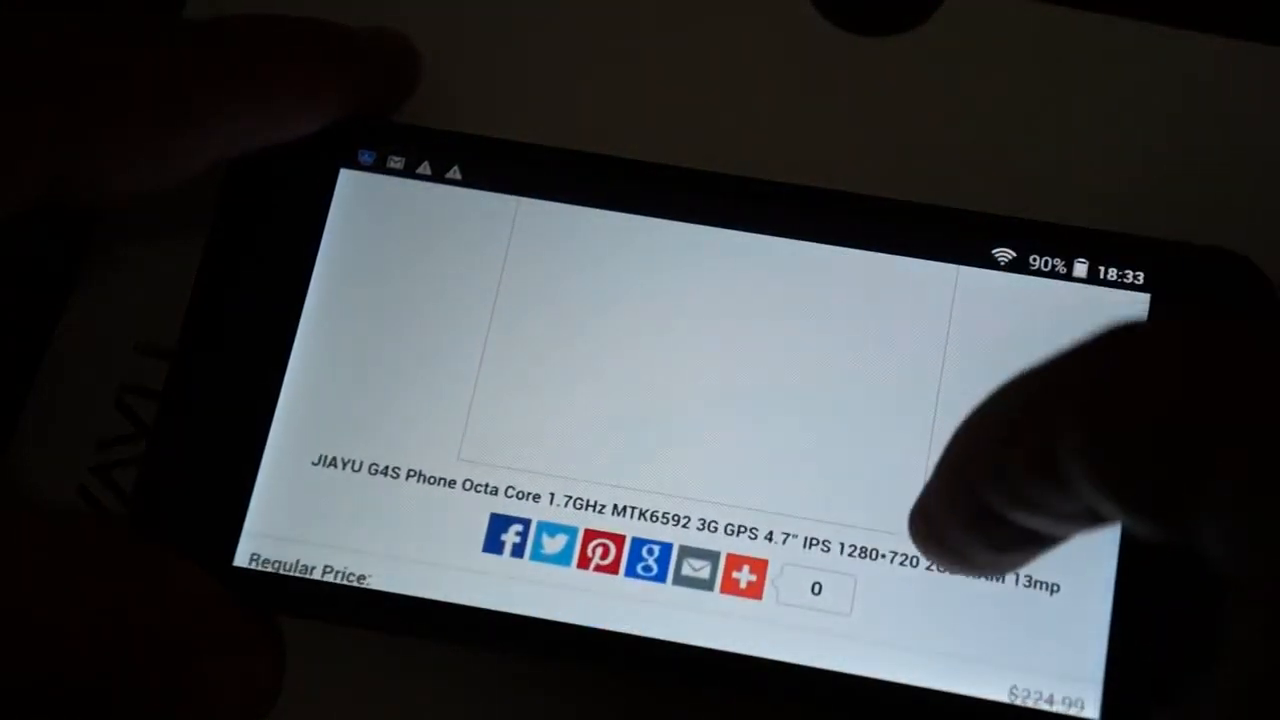